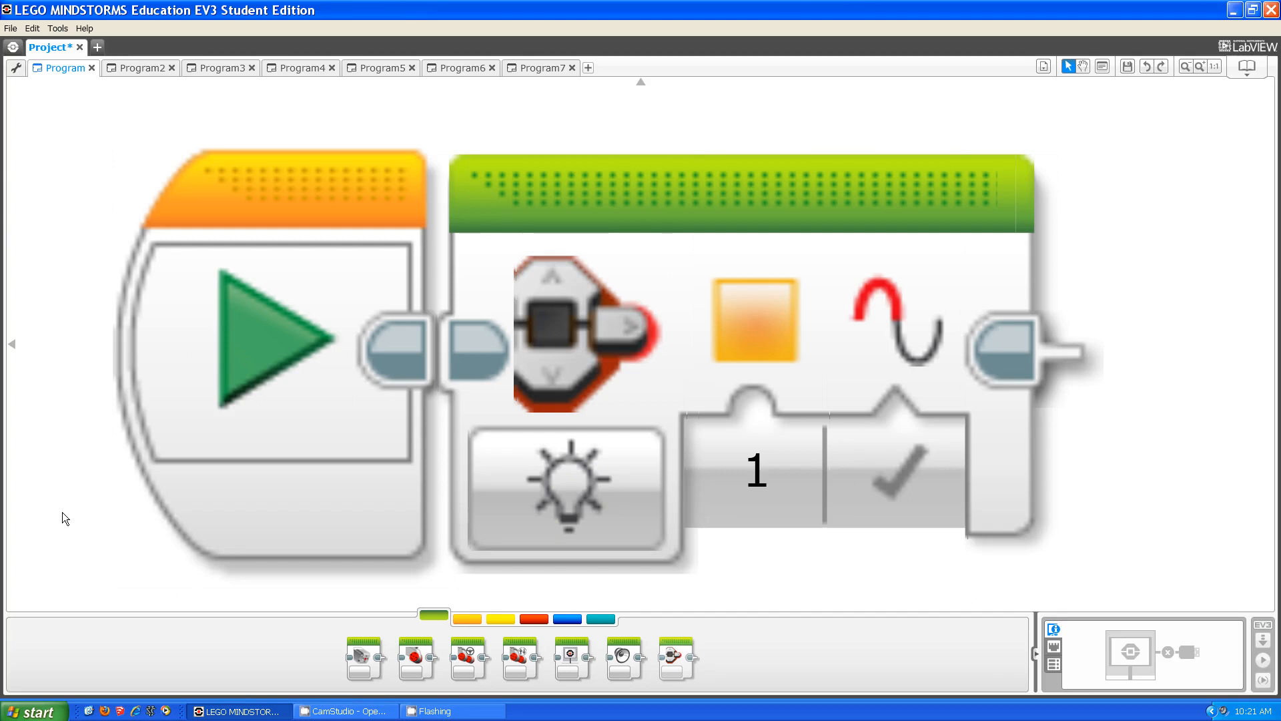
pyautogui.moveTo(546, 293)
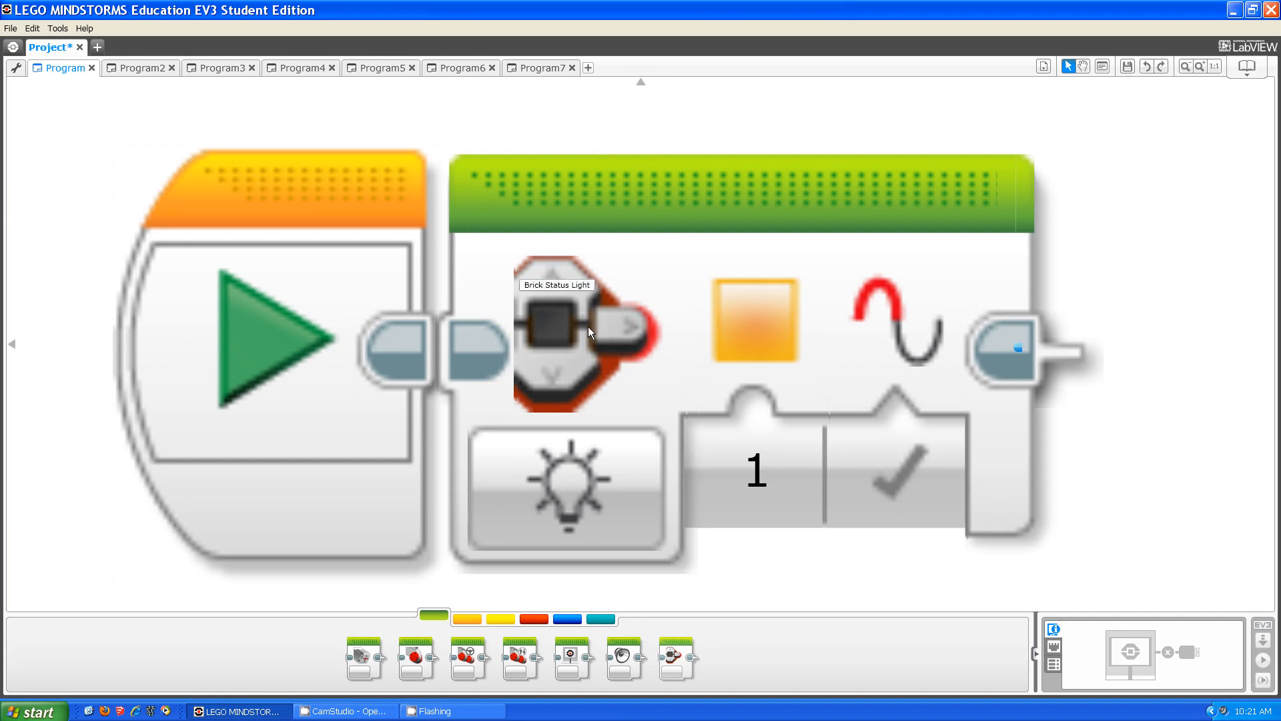
# - Show the Off, On and Reset modes of Program7's Brick Status Light block
pyautogui.click(536, 67)
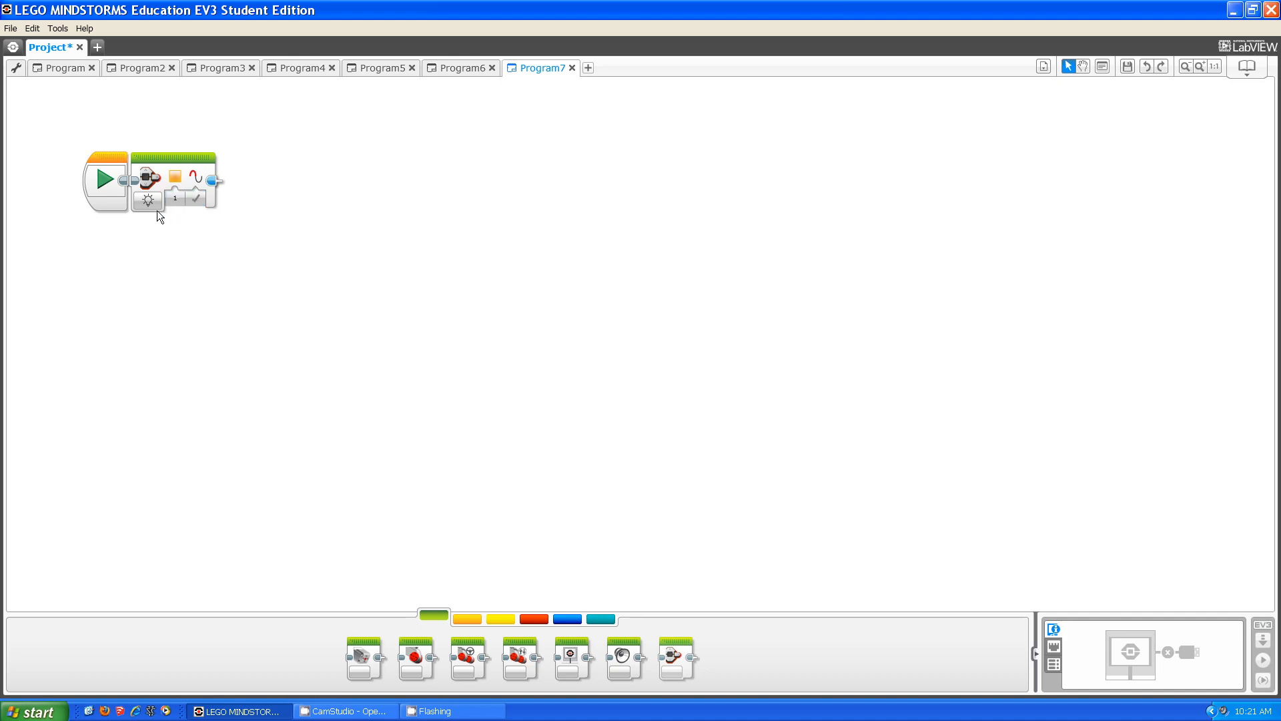
pyautogui.moveTo(146, 200)
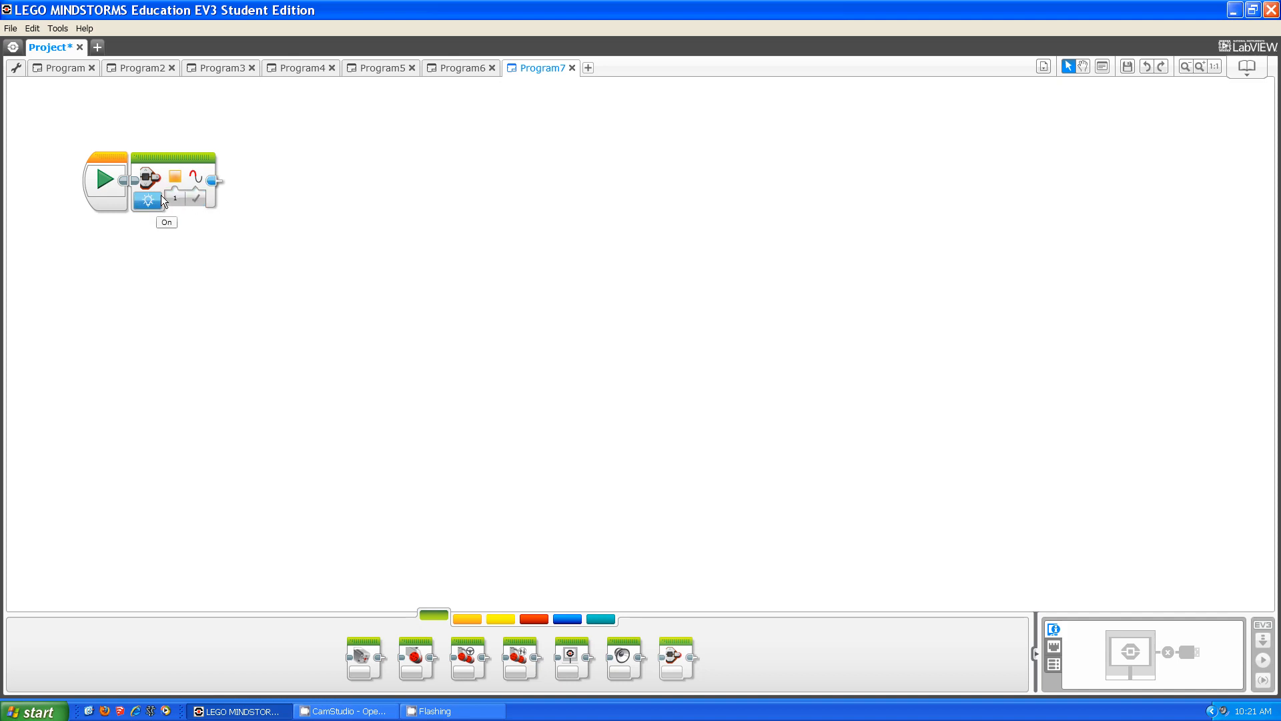
pyautogui.click(146, 201)
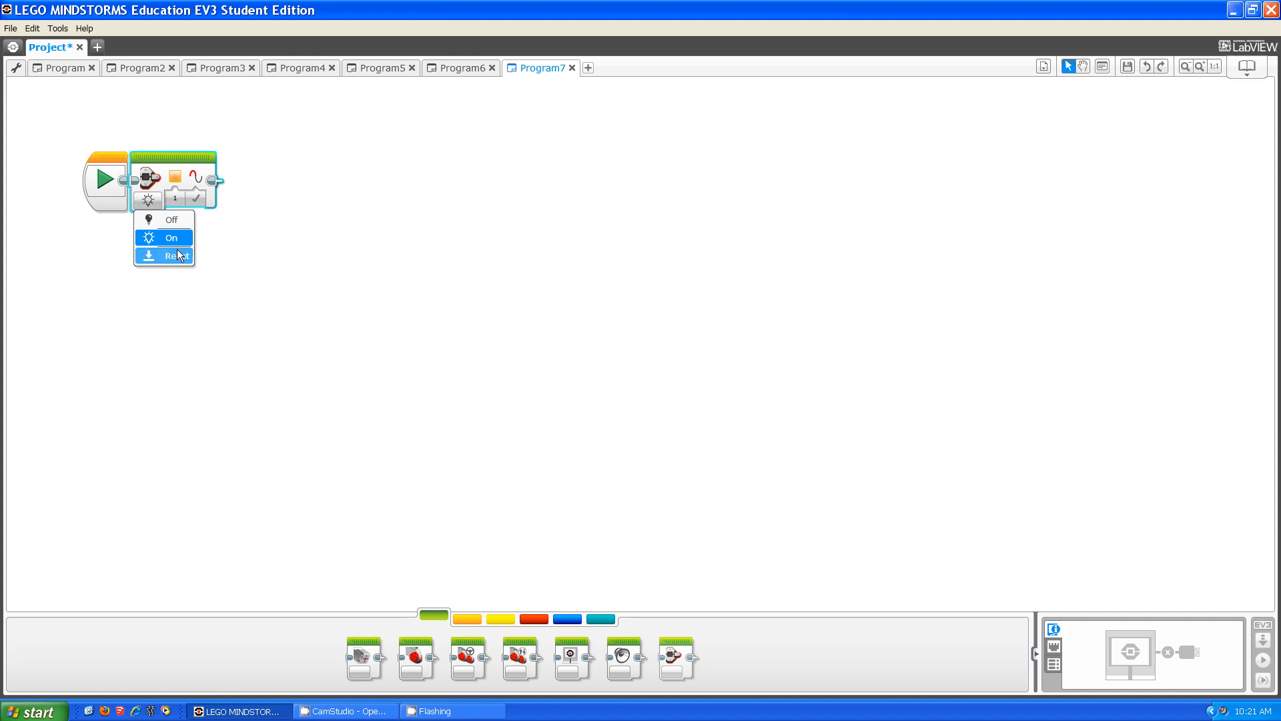
# - View Program2's light-on example and play its brick demo video in the Content Editor
pyautogui.click(142, 69)
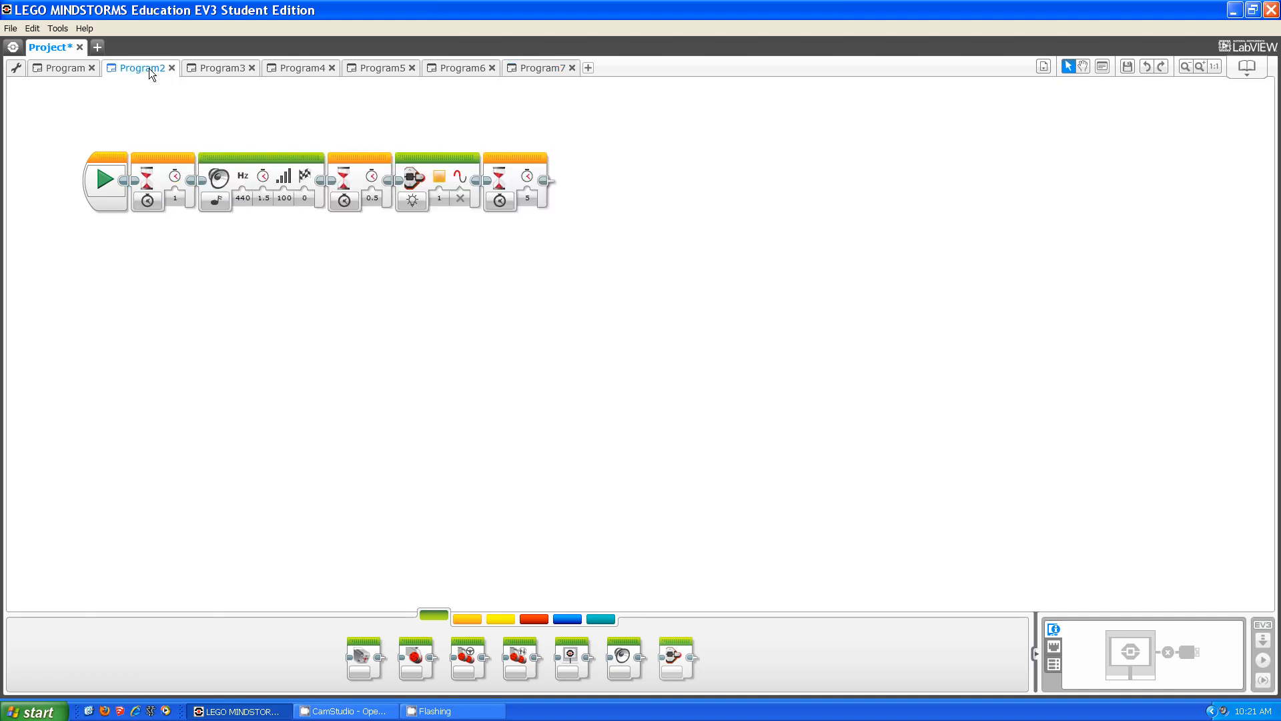
pyautogui.moveTo(424, 182)
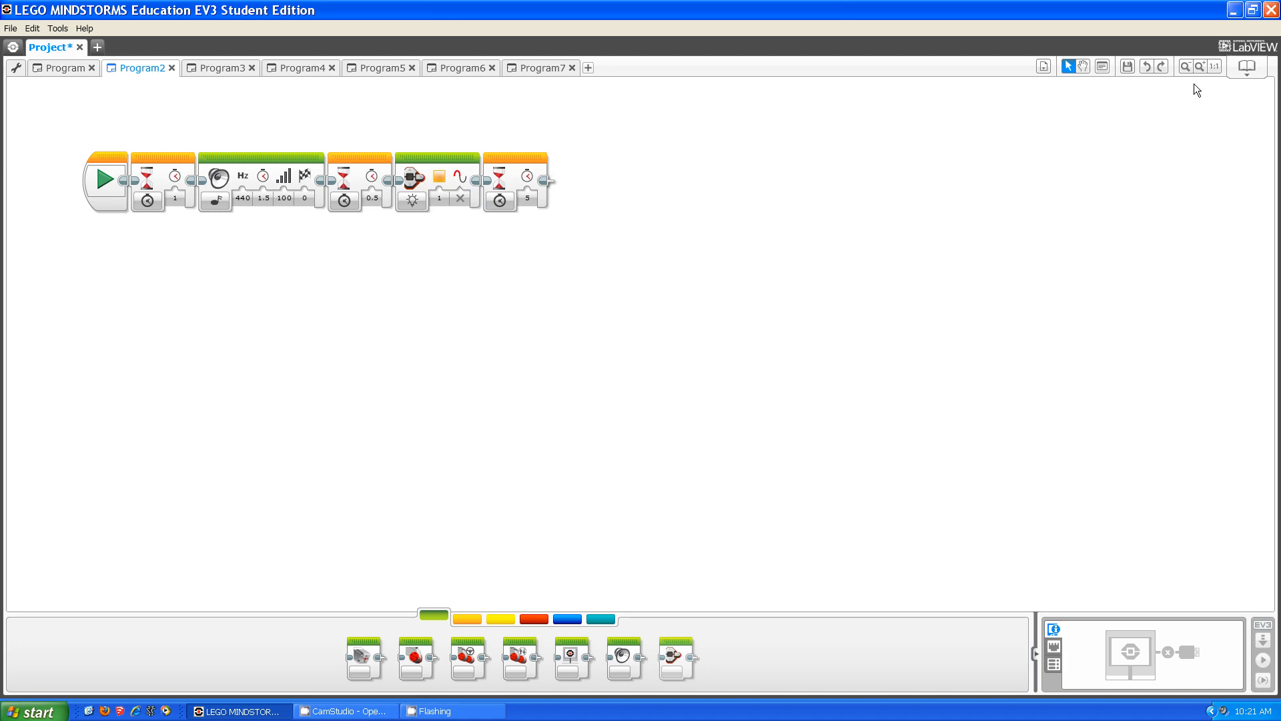
pyautogui.click(1268, 66)
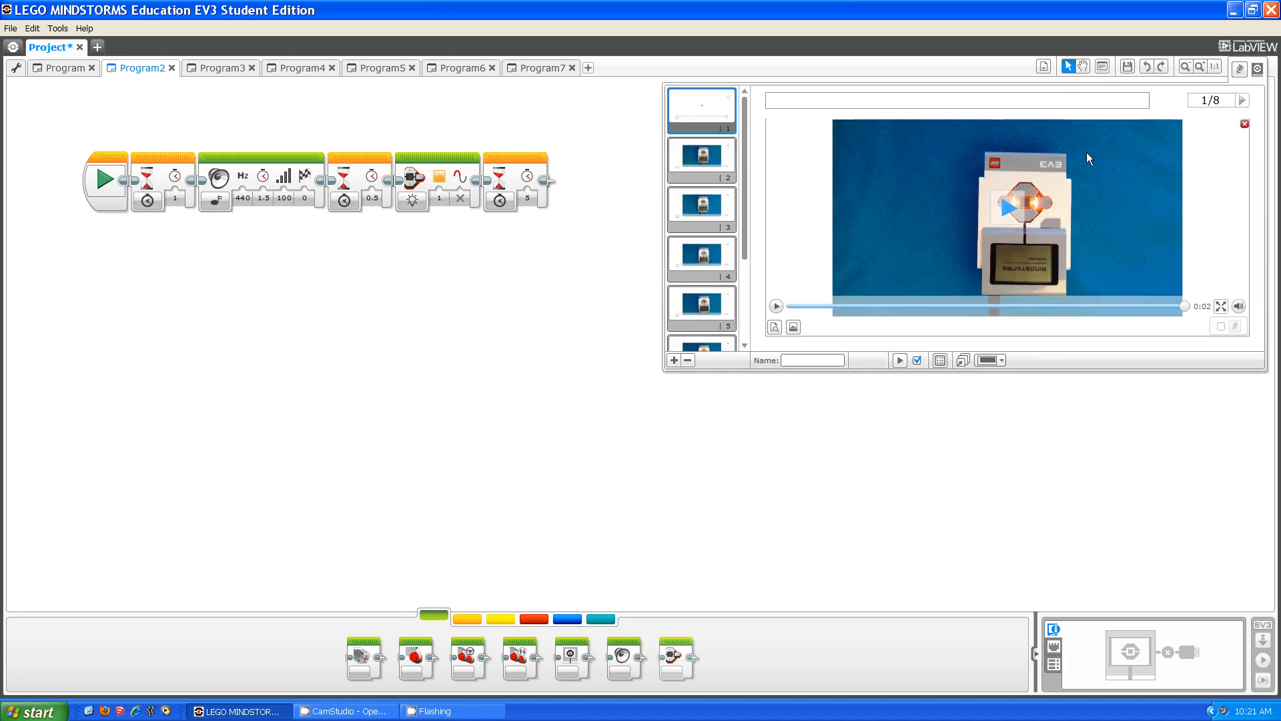
pyautogui.click(776, 305)
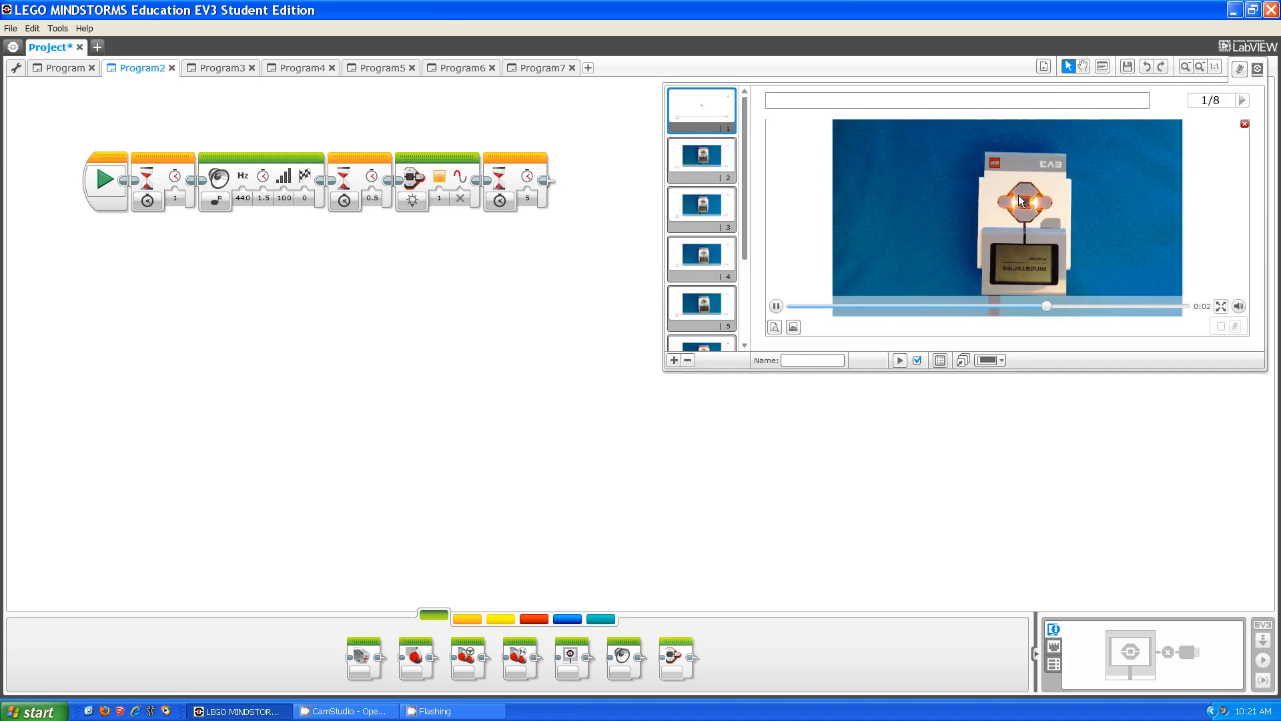
pyautogui.click(774, 306)
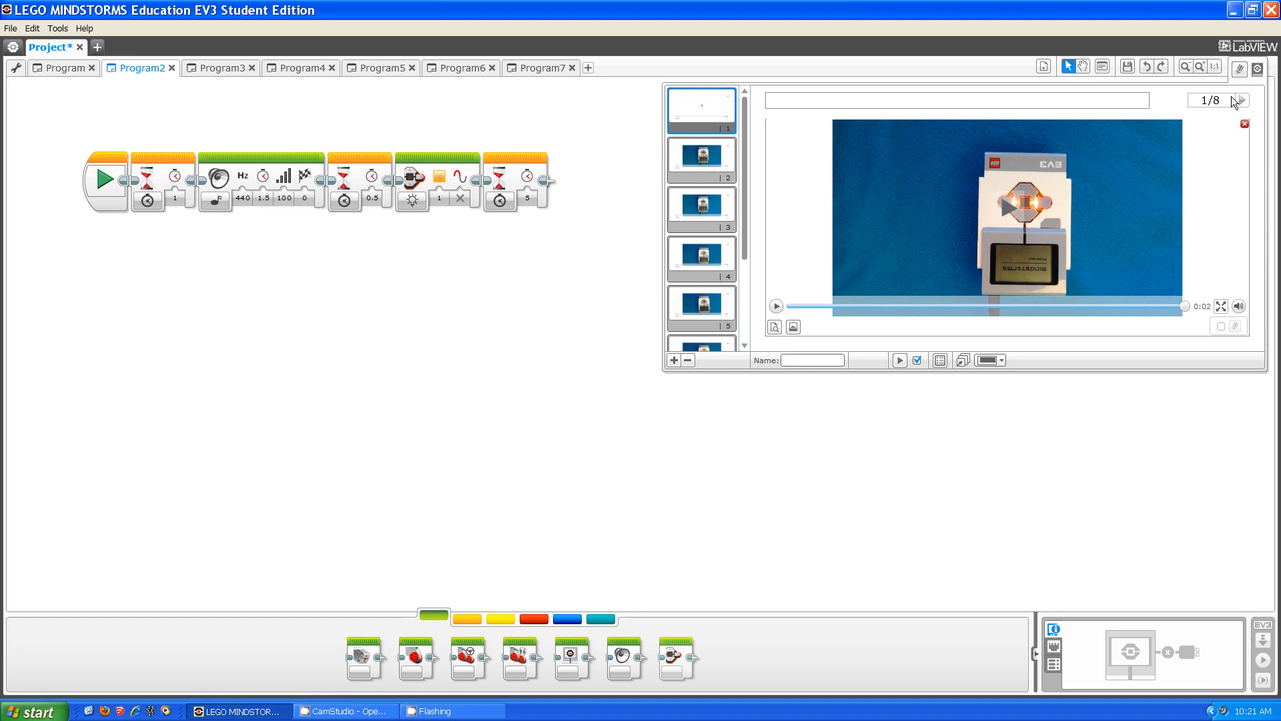
pyautogui.click(1246, 67)
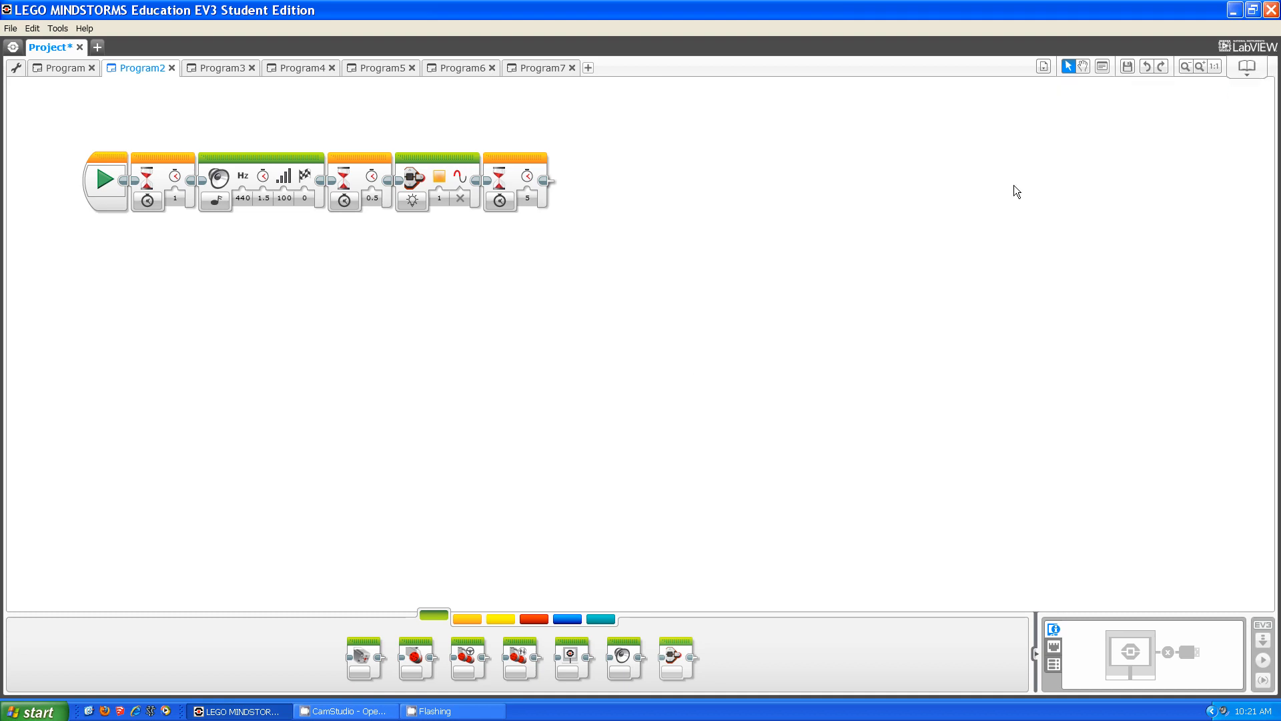
pyautogui.moveTo(624, 215)
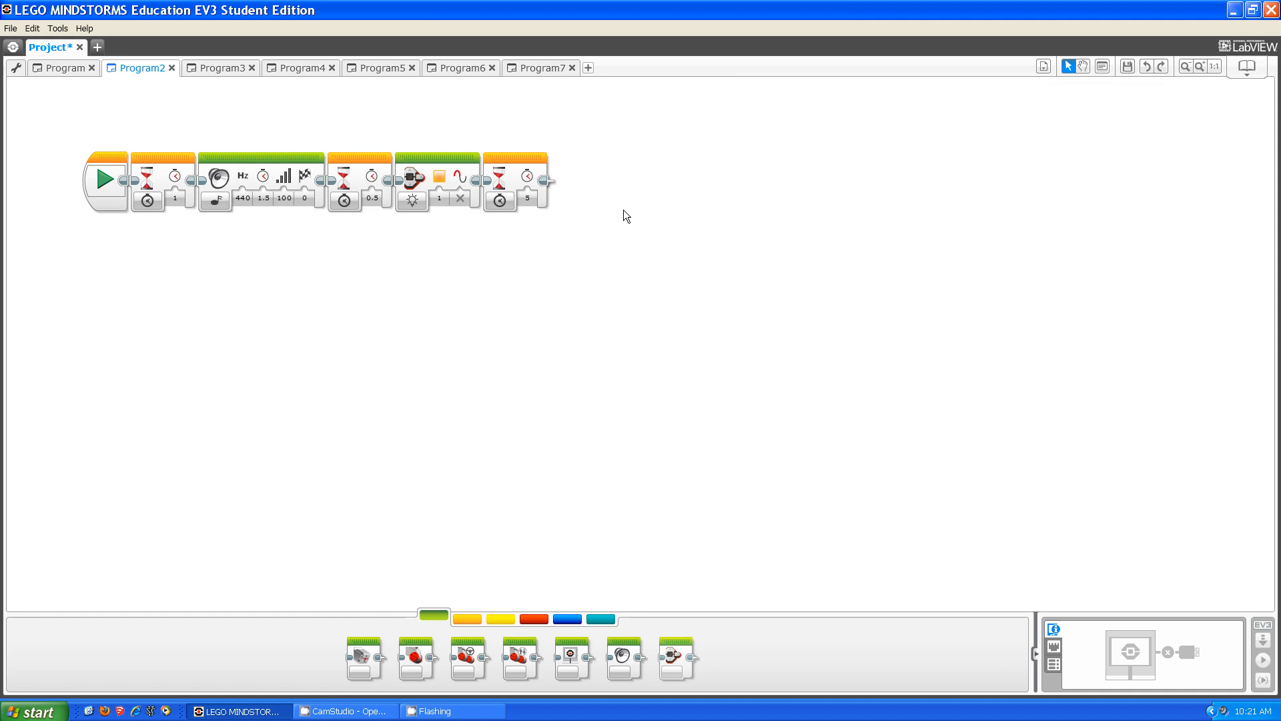
pyautogui.moveTo(499, 200)
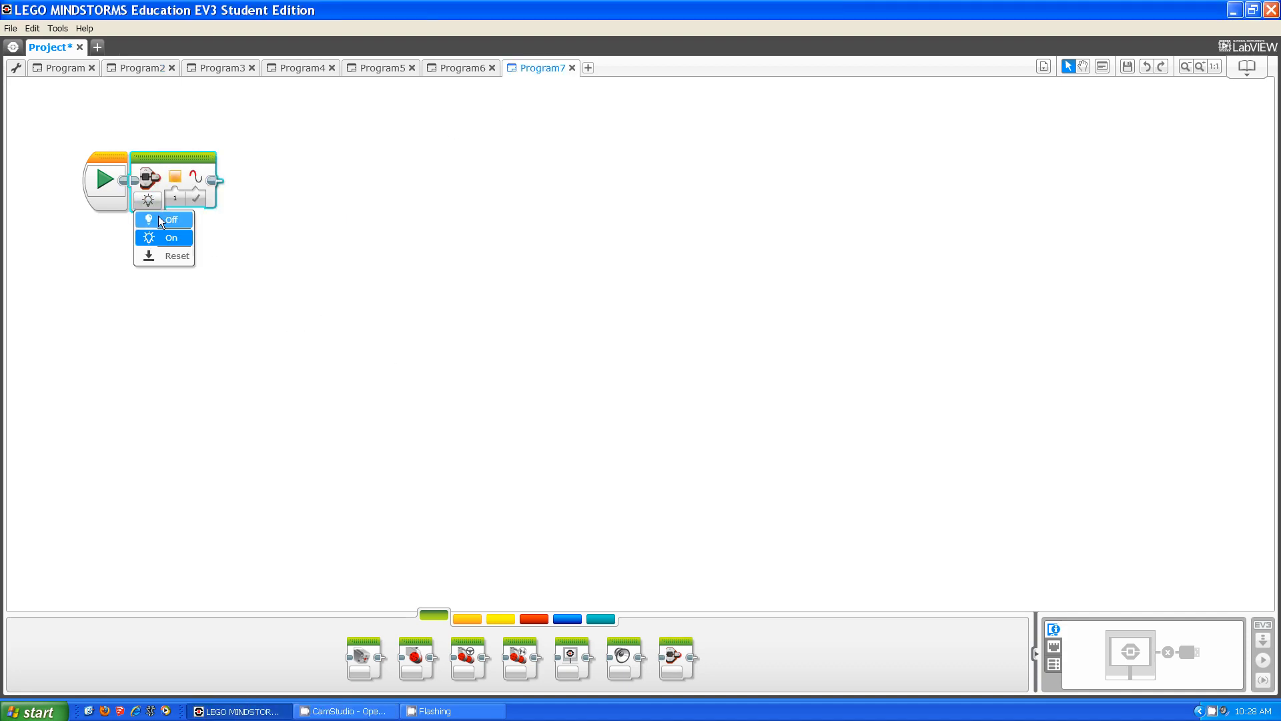
# - View Program3's light-off example and play its brick demo video on page 2
pyautogui.click(223, 69)
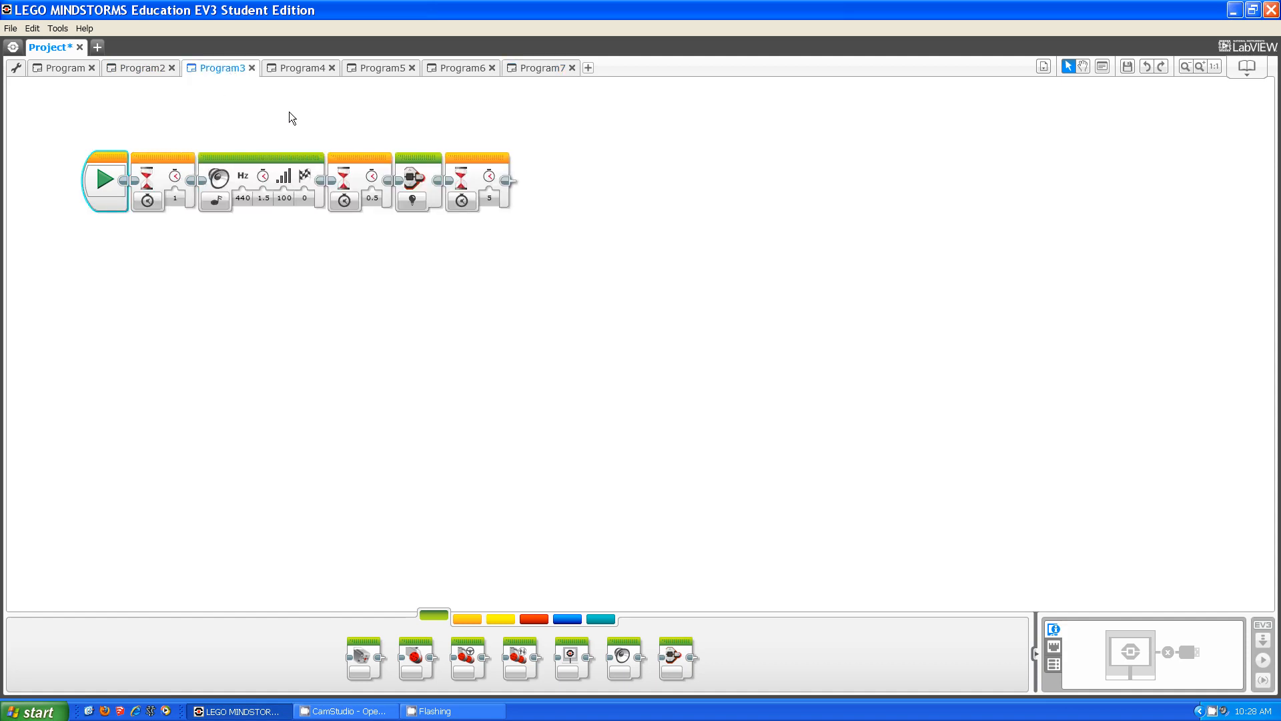
pyautogui.moveTo(475, 143)
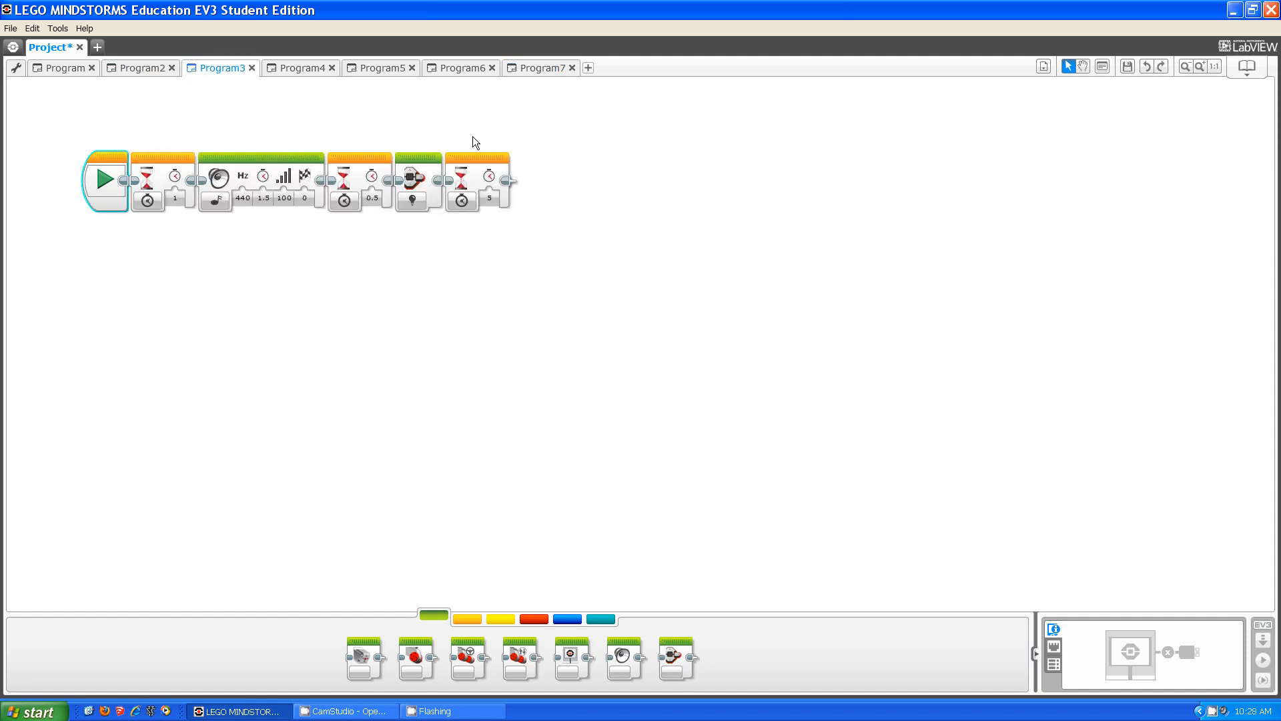
pyautogui.moveTo(1148, 107)
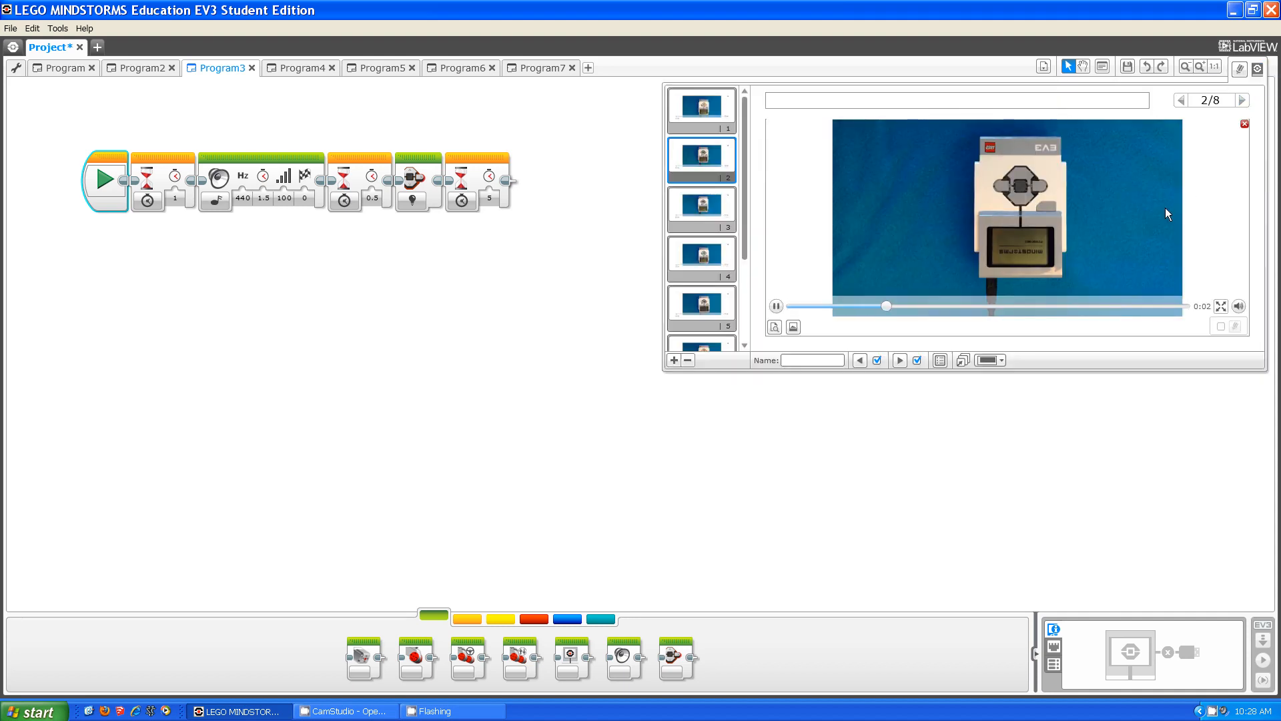
pyautogui.click(774, 306)
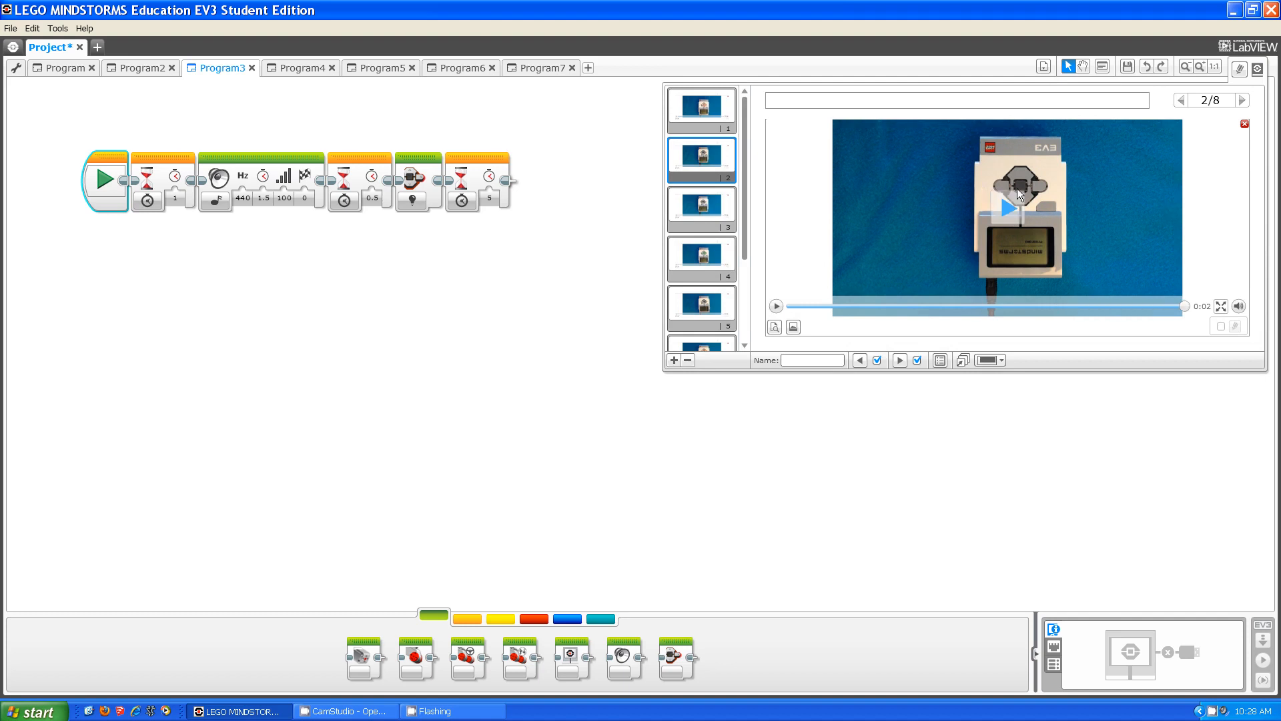
pyautogui.moveTo(1050, 216)
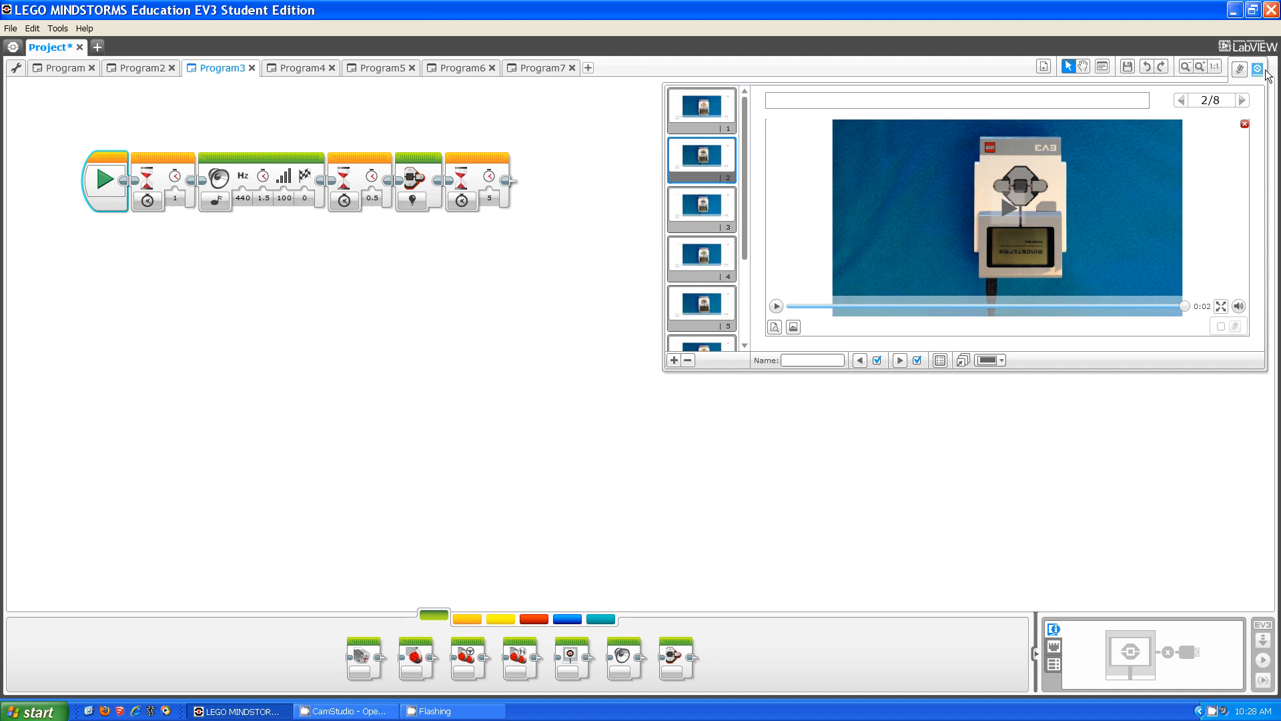
pyautogui.click(1246, 66)
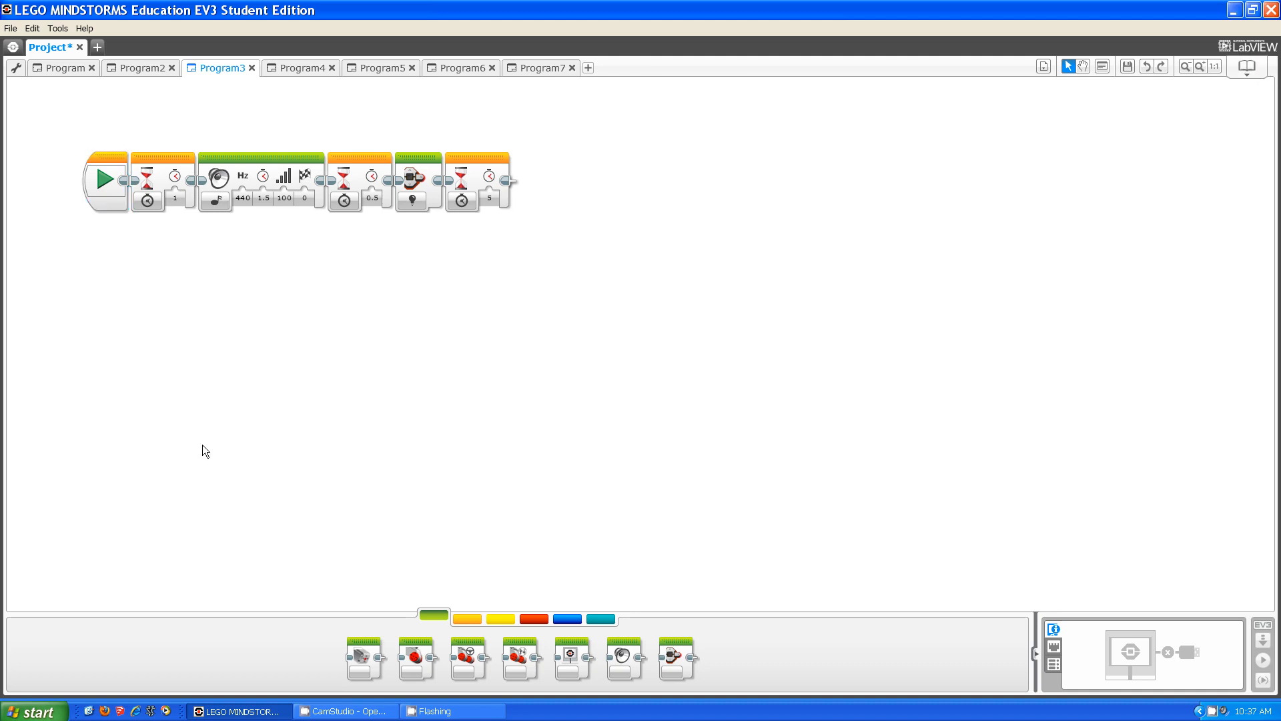
# - Set Program7's status light block to Reset, then view the Program4 example
pyautogui.click(538, 68)
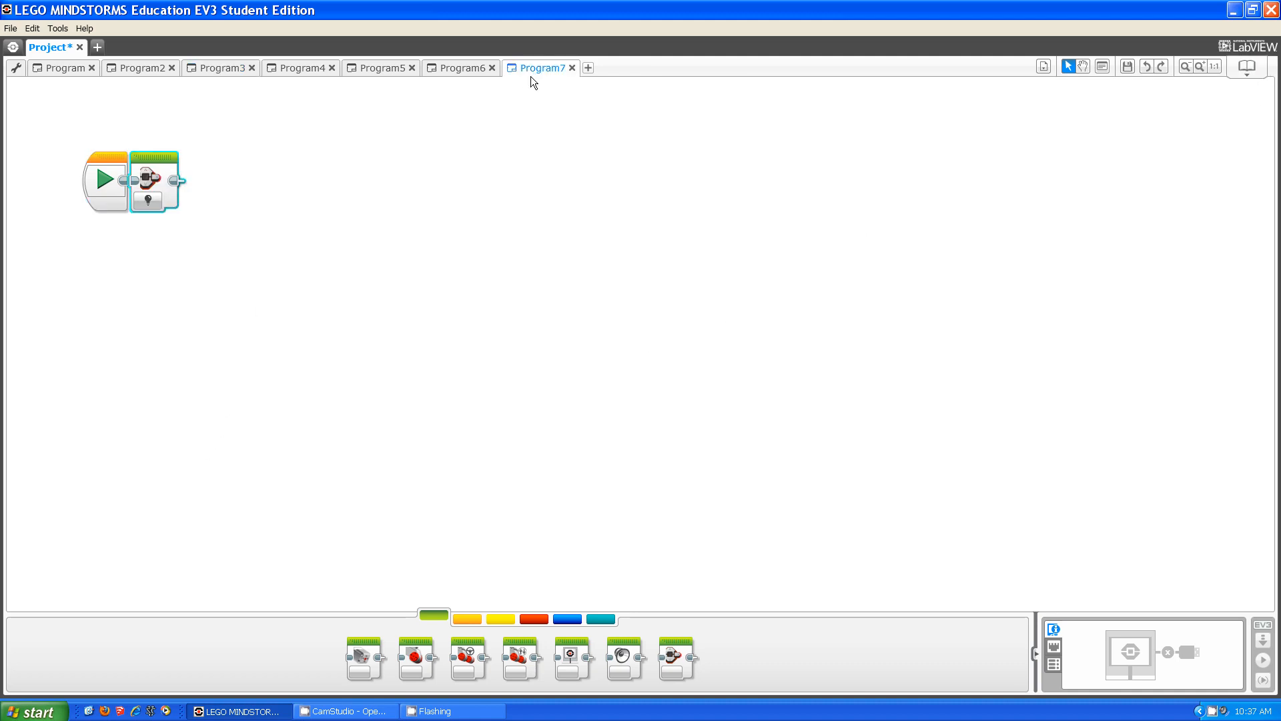
pyautogui.click(151, 202)
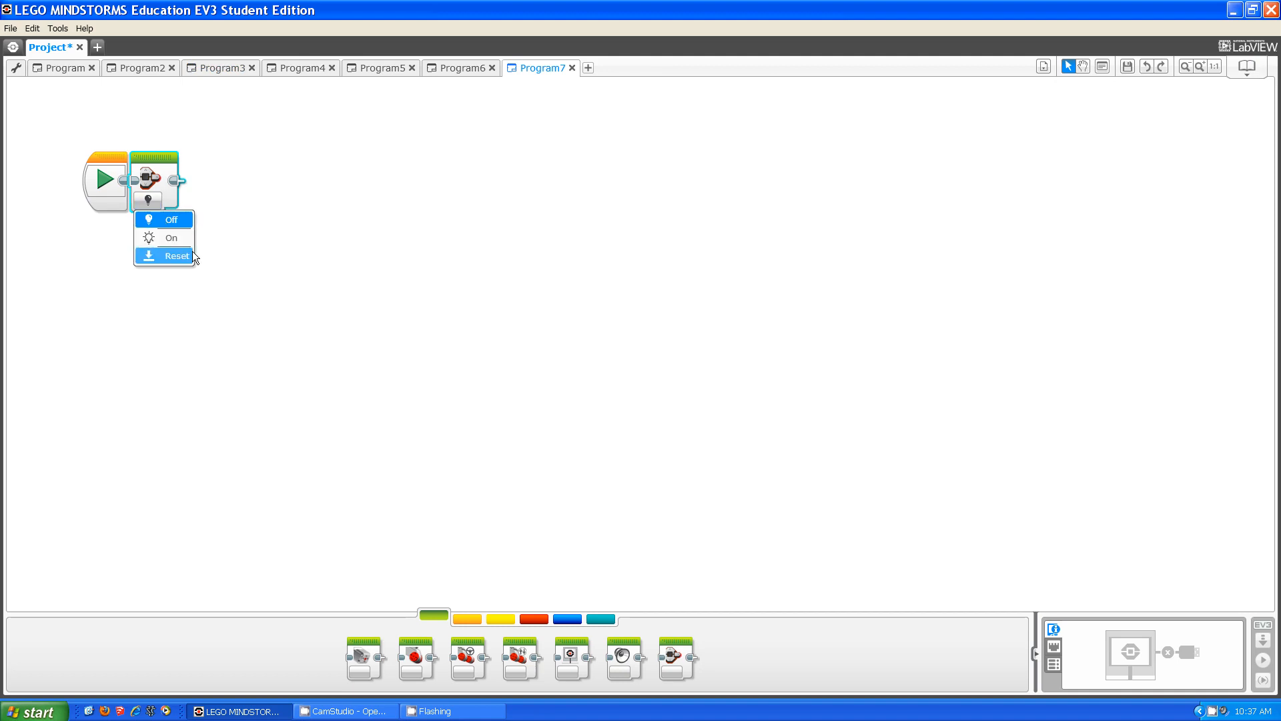
pyautogui.click(300, 66)
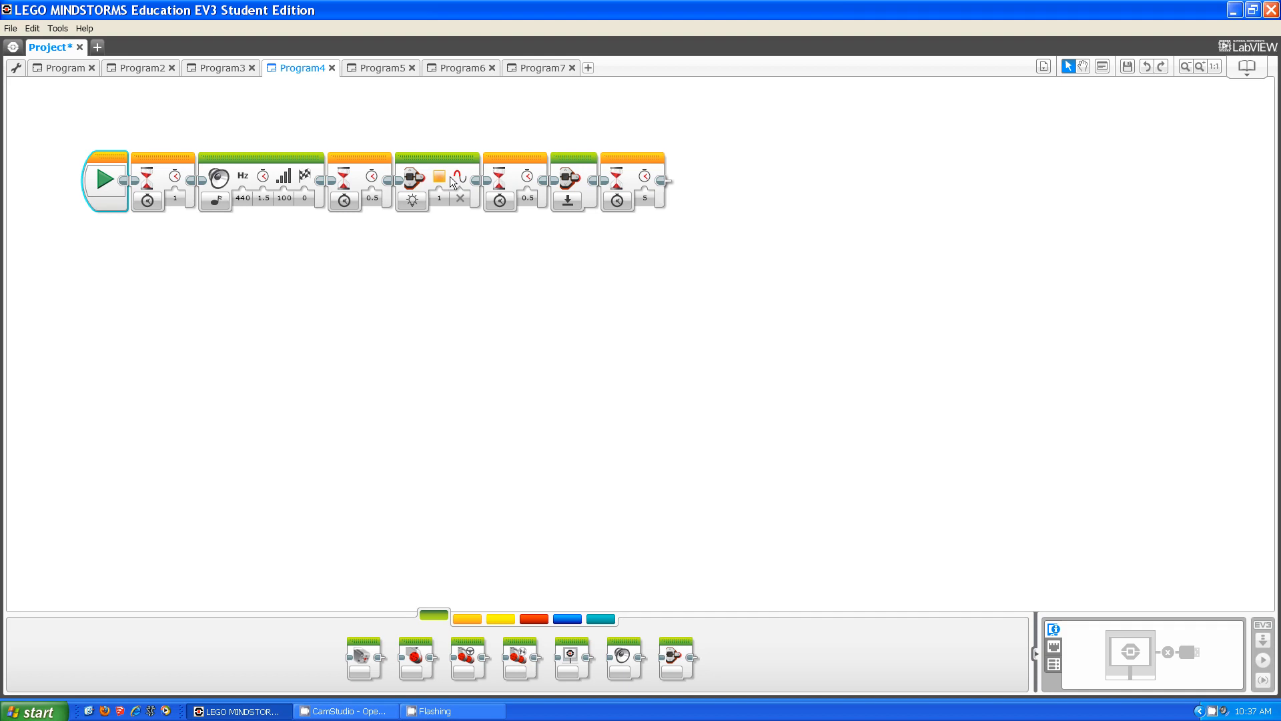
pyautogui.moveTo(527, 176)
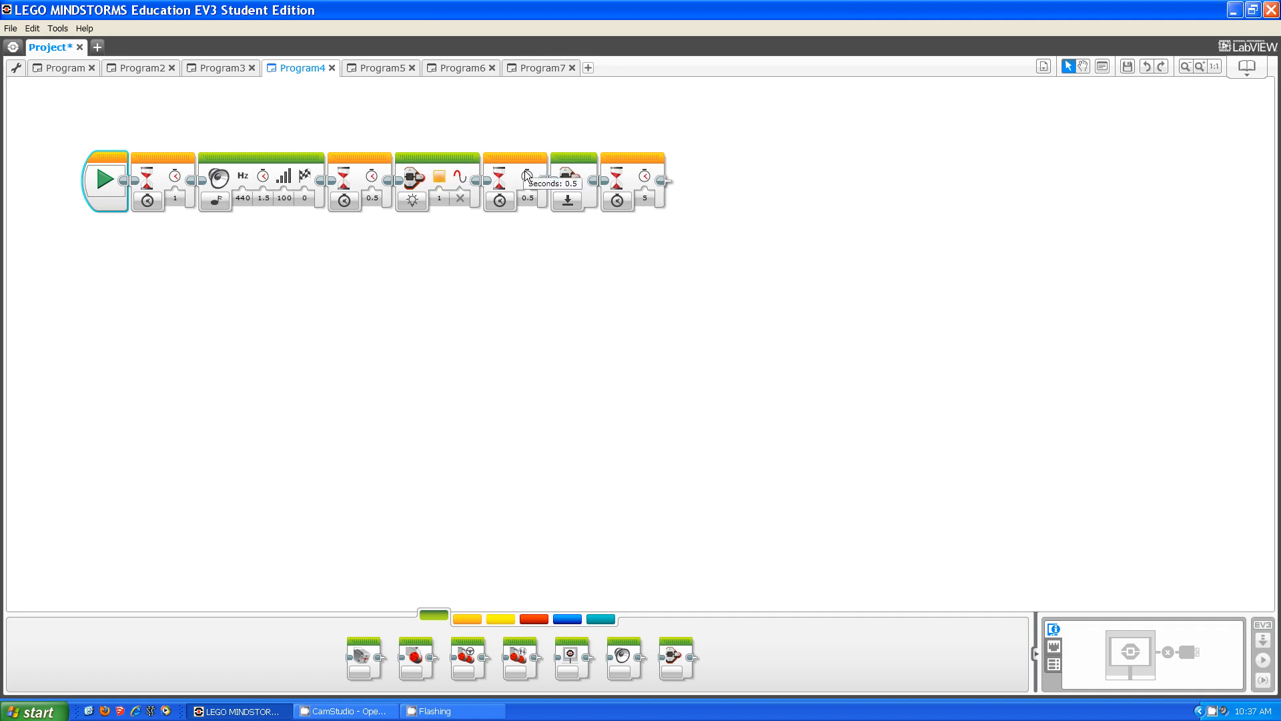
pyautogui.moveTo(574, 176)
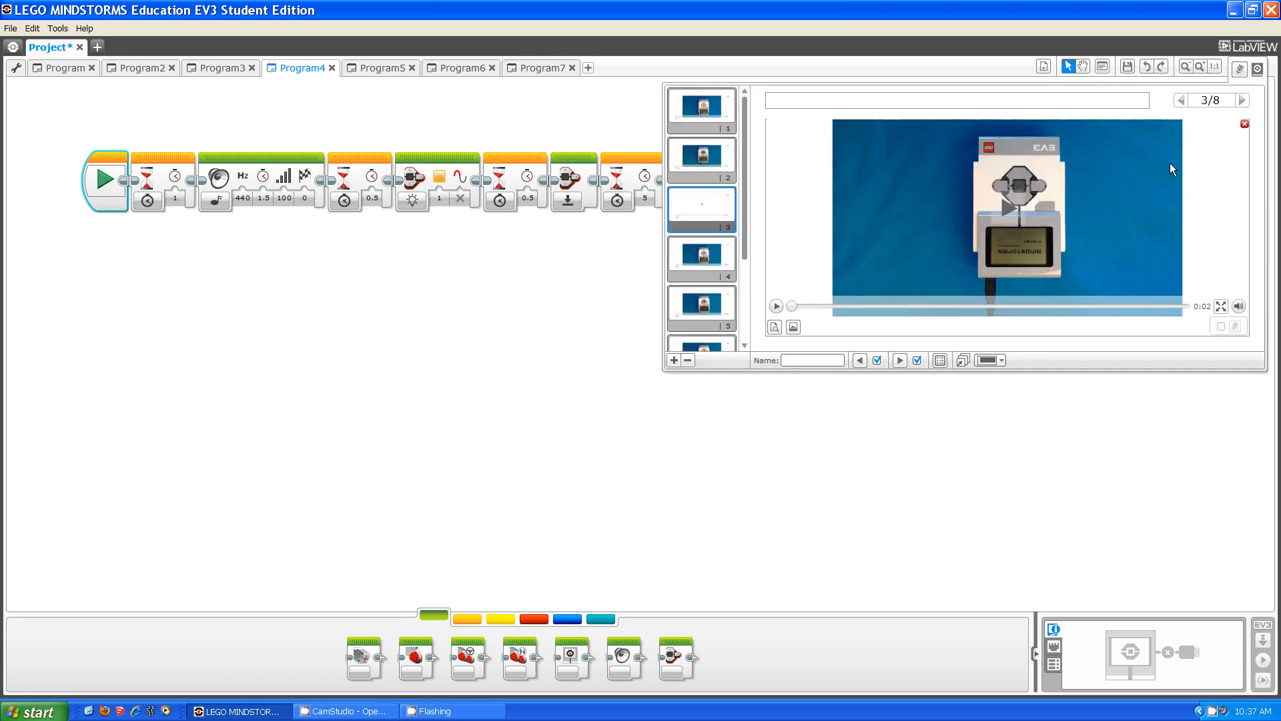
# - Play Program4's brick demo video and return to Program7
pyautogui.click(775, 304)
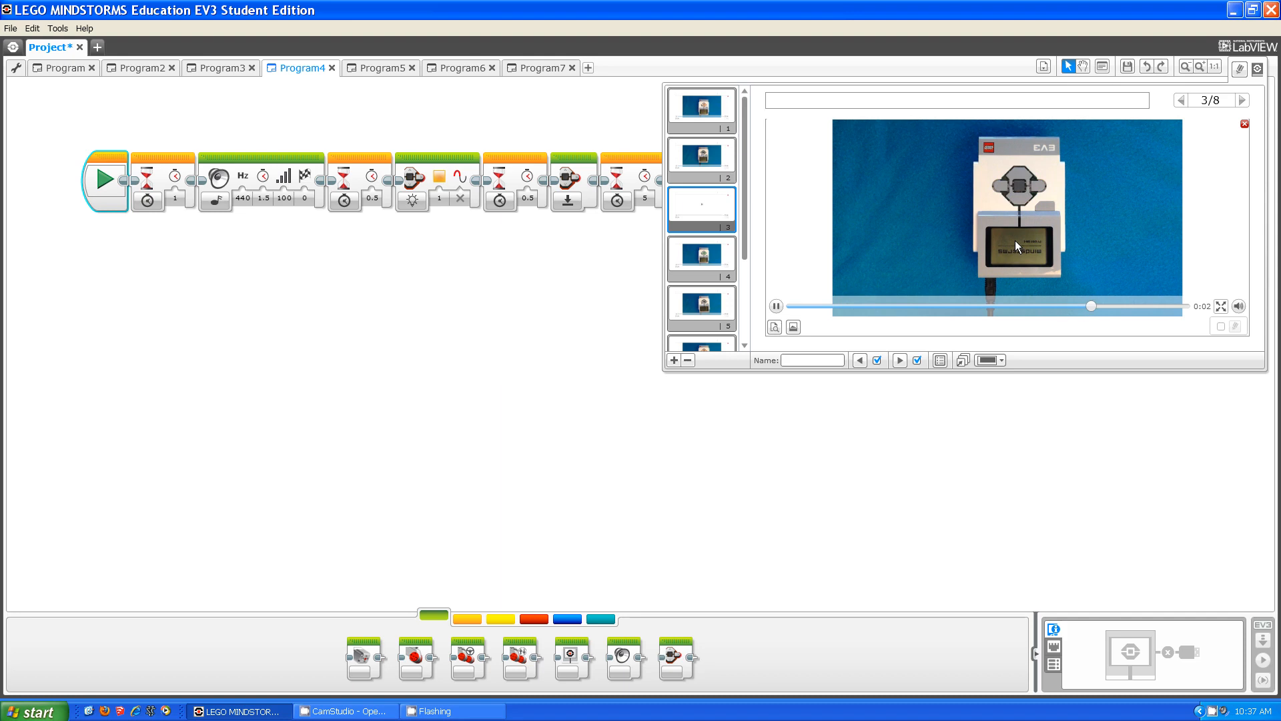
pyautogui.click(774, 305)
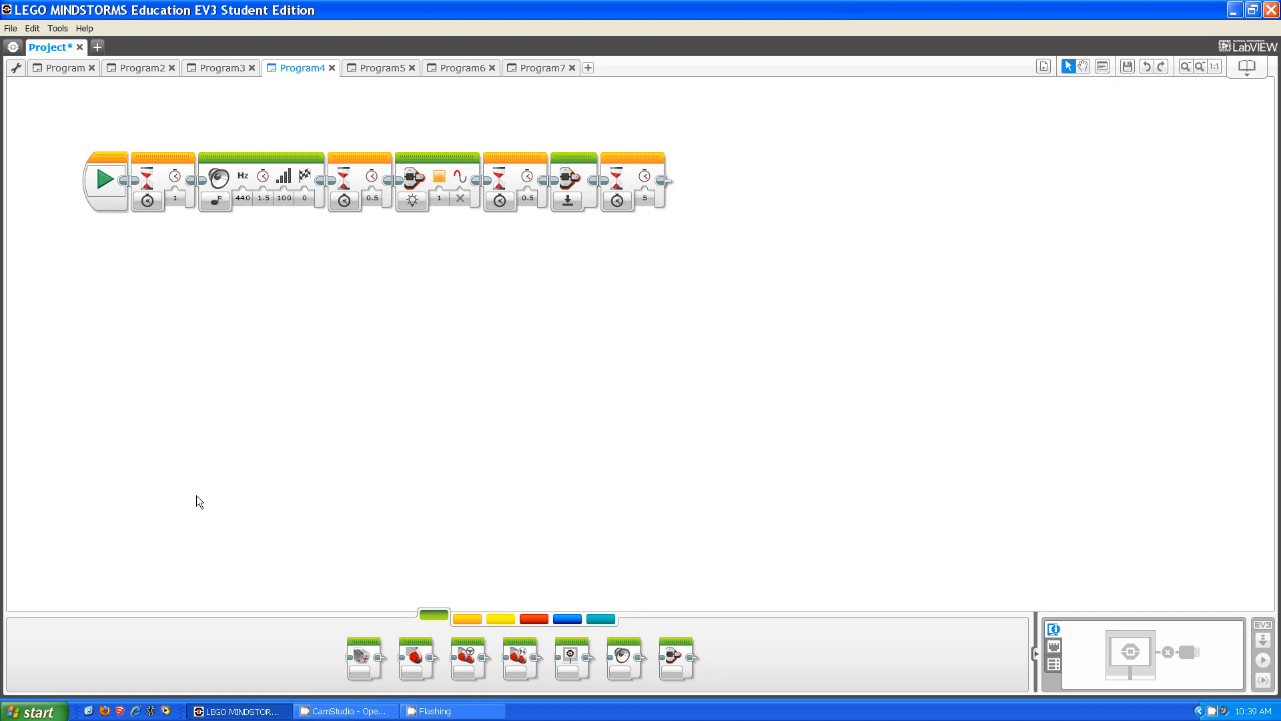
pyautogui.moveTo(407, 329)
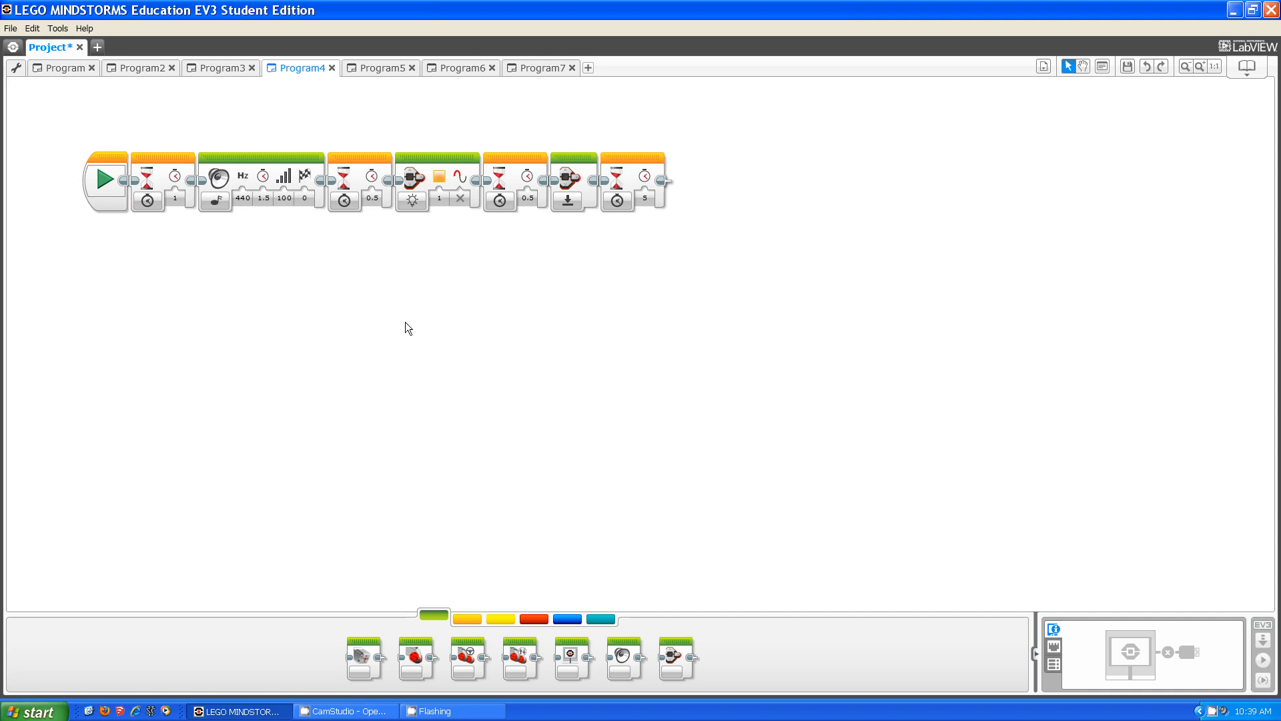
pyautogui.click(538, 67)
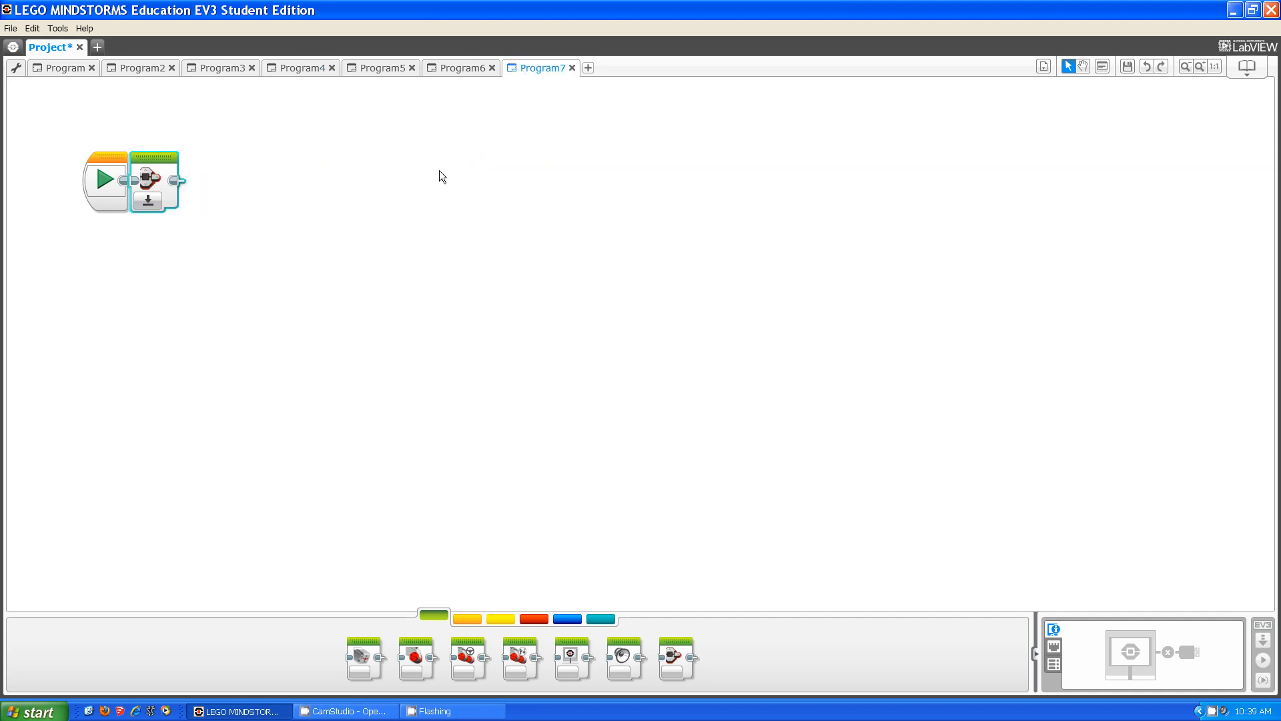
# - Set Program7's status light to On, orange, pulsing, then view Program5's three light sequences
pyautogui.click(149, 202)
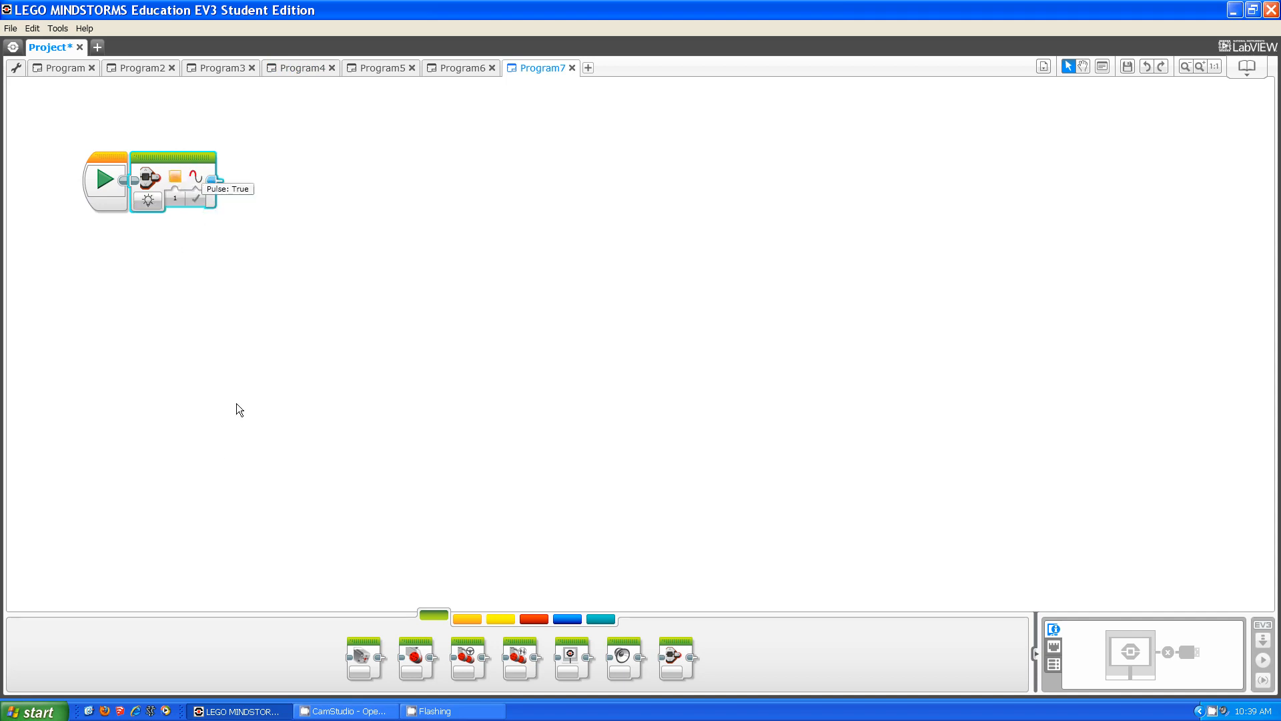
pyautogui.moveTo(401, 83)
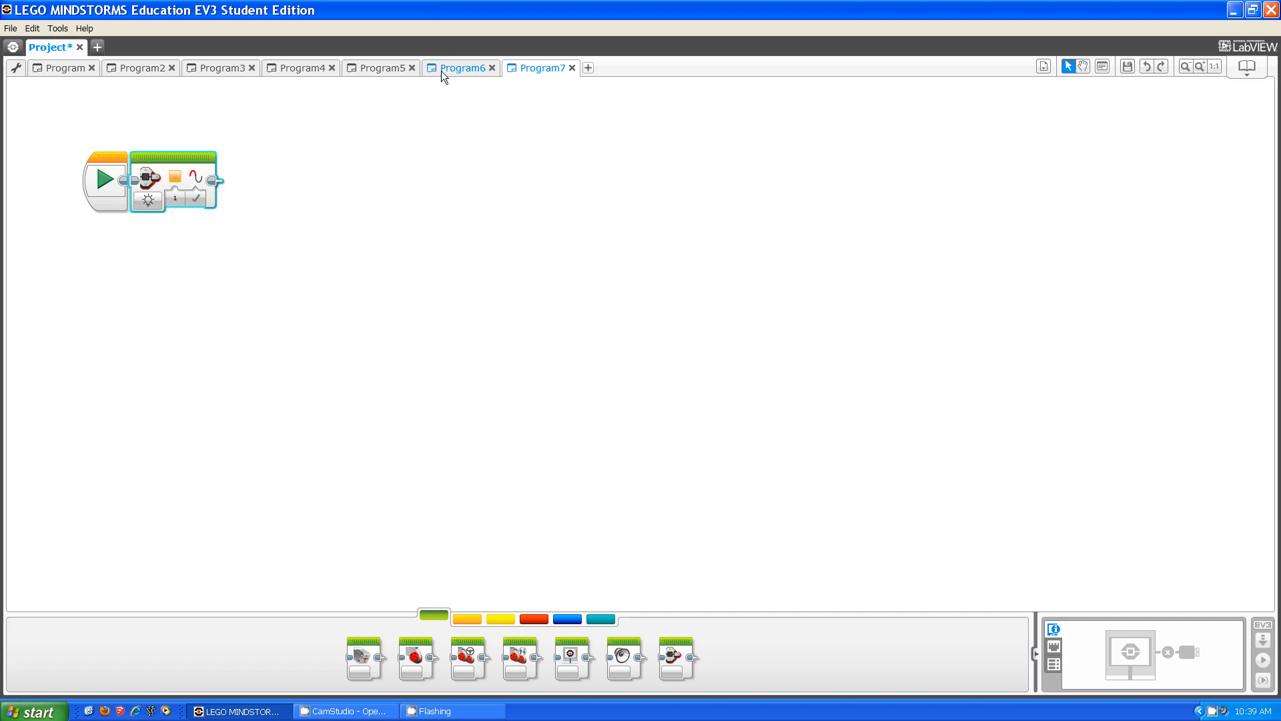
pyautogui.click(376, 68)
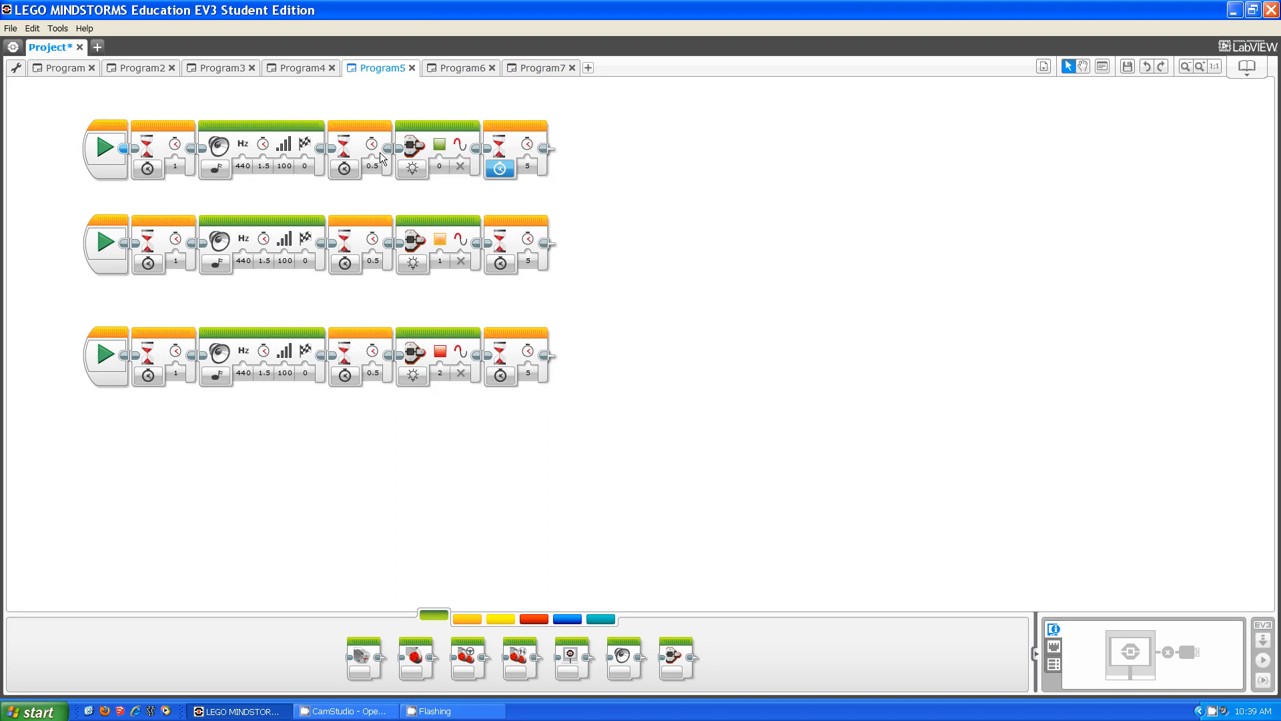
pyautogui.moveTo(440, 254)
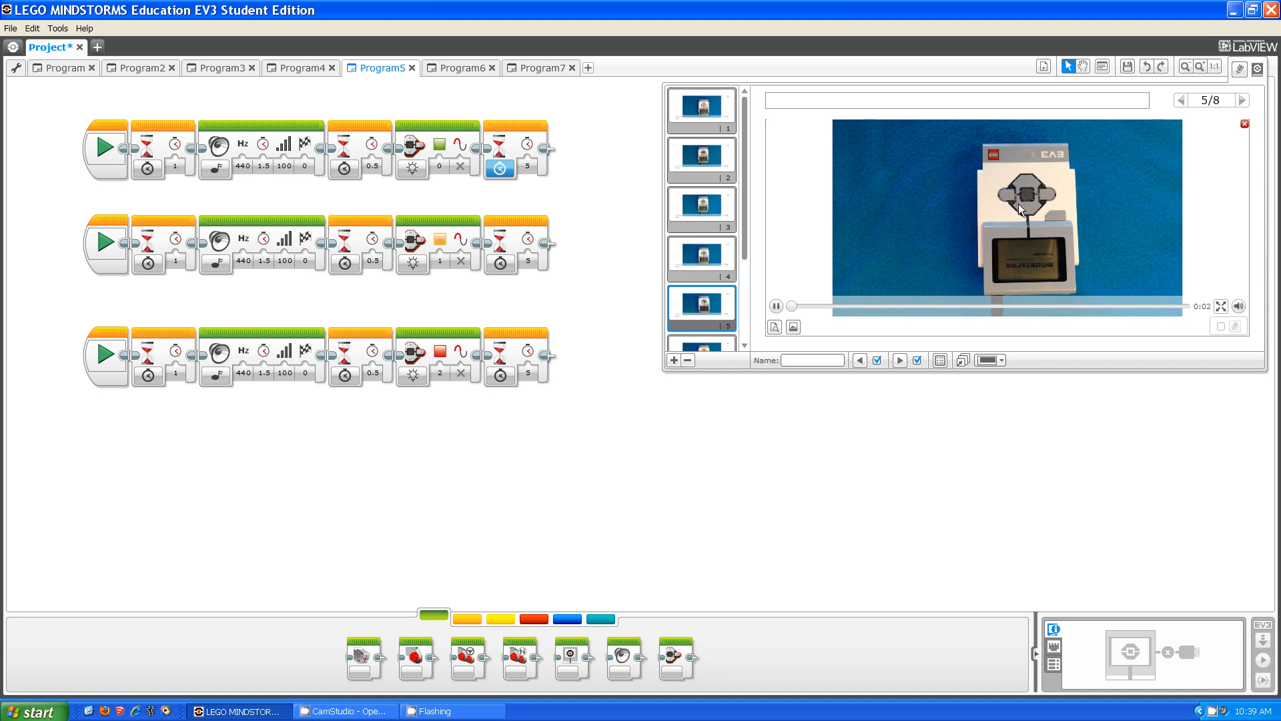
# - Play Program5's brick light demo clips up to page 6/8 and close the Content Editor
pyautogui.click(775, 306)
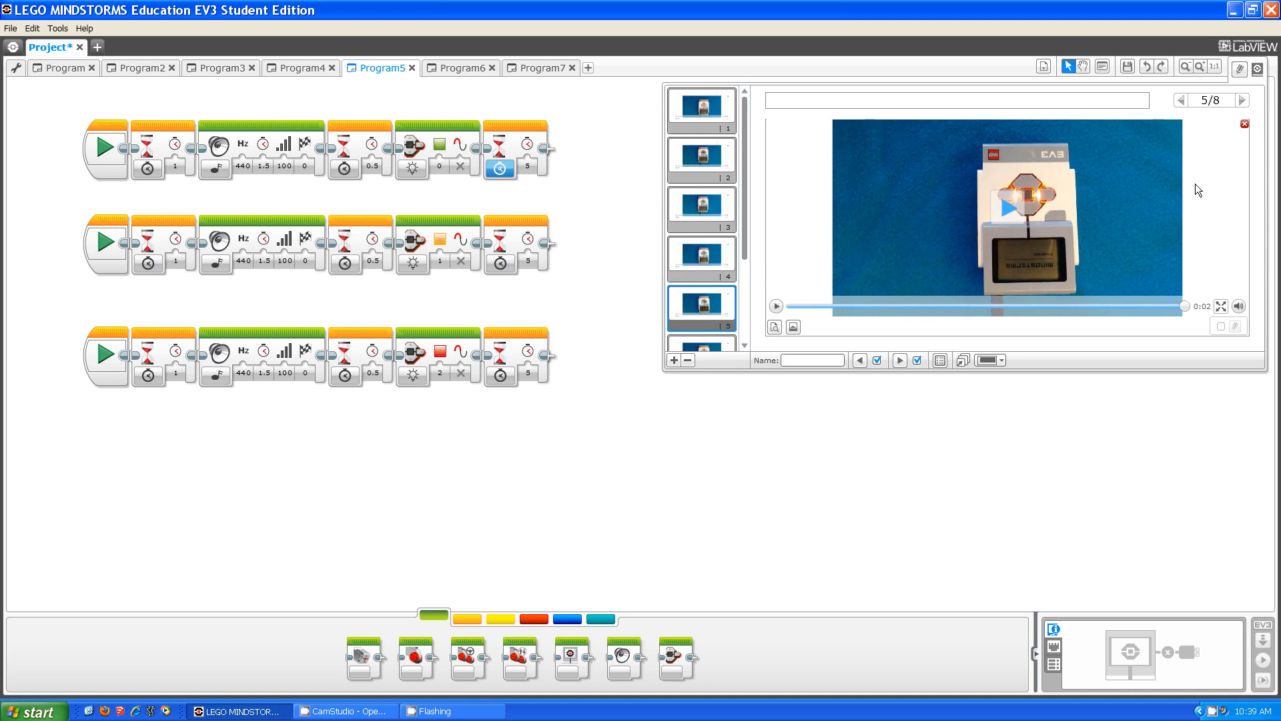
pyautogui.click(774, 306)
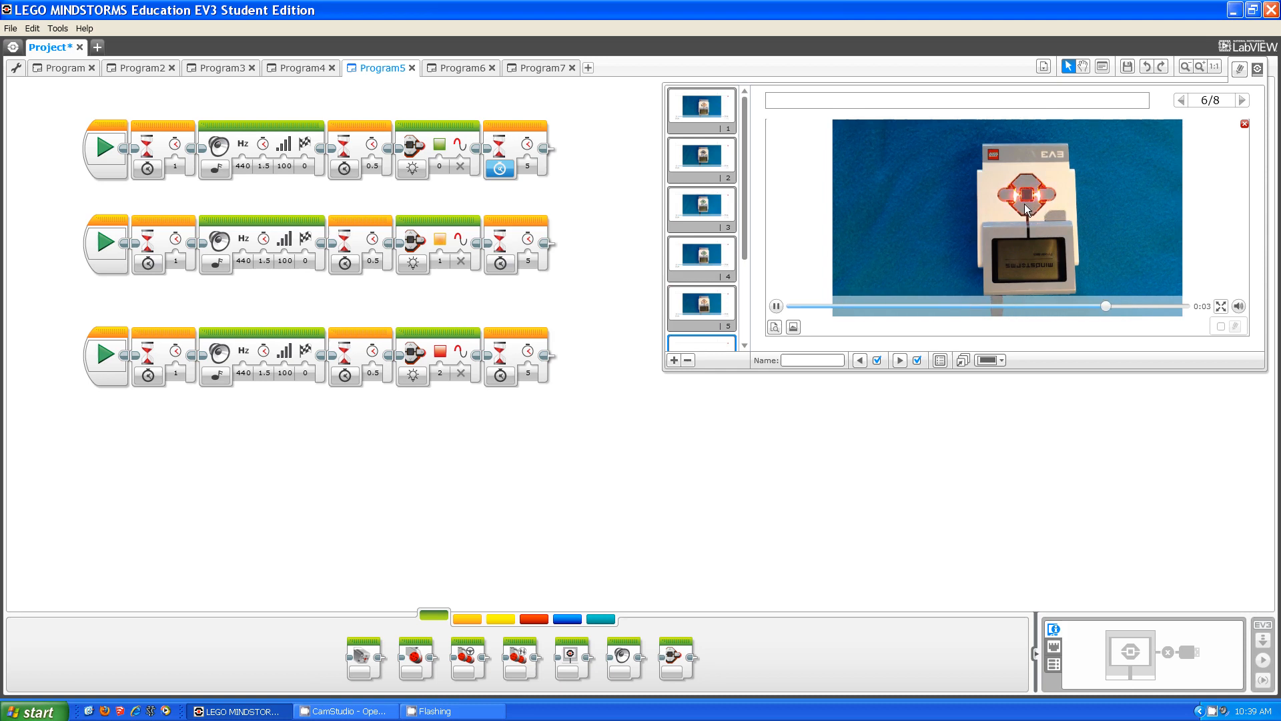
pyautogui.click(1244, 123)
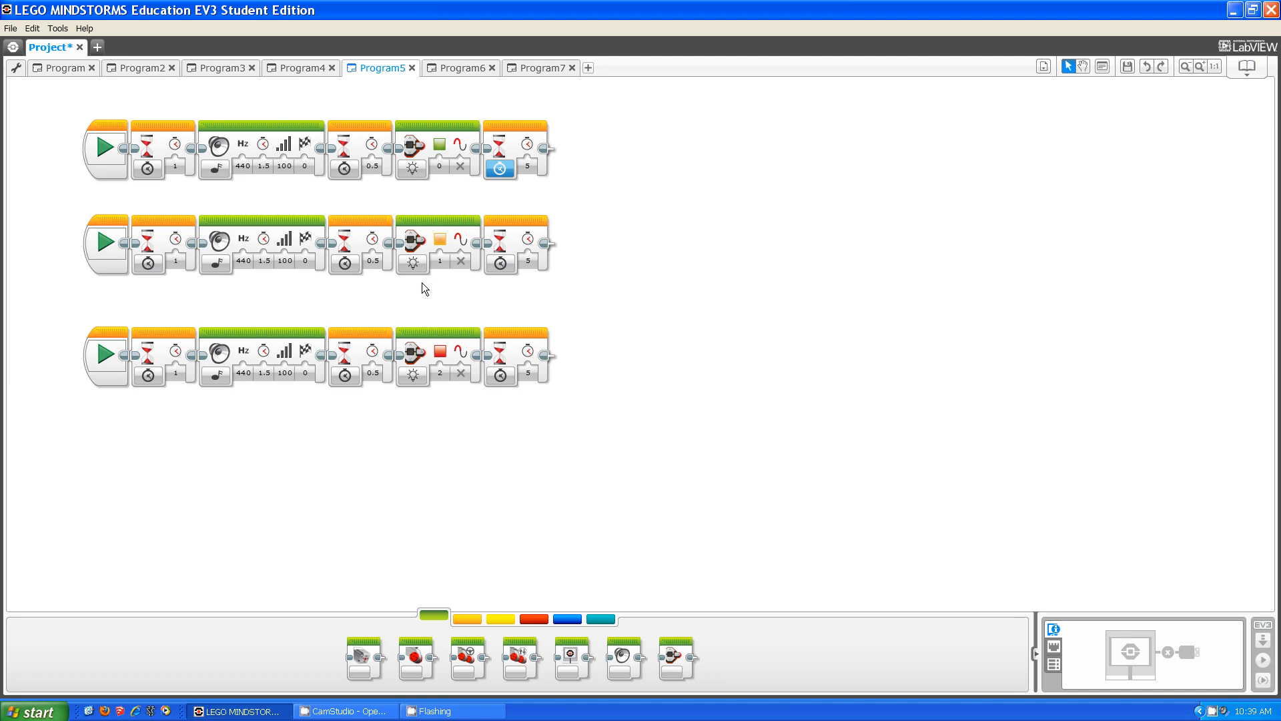
pyautogui.moveTo(388, 498)
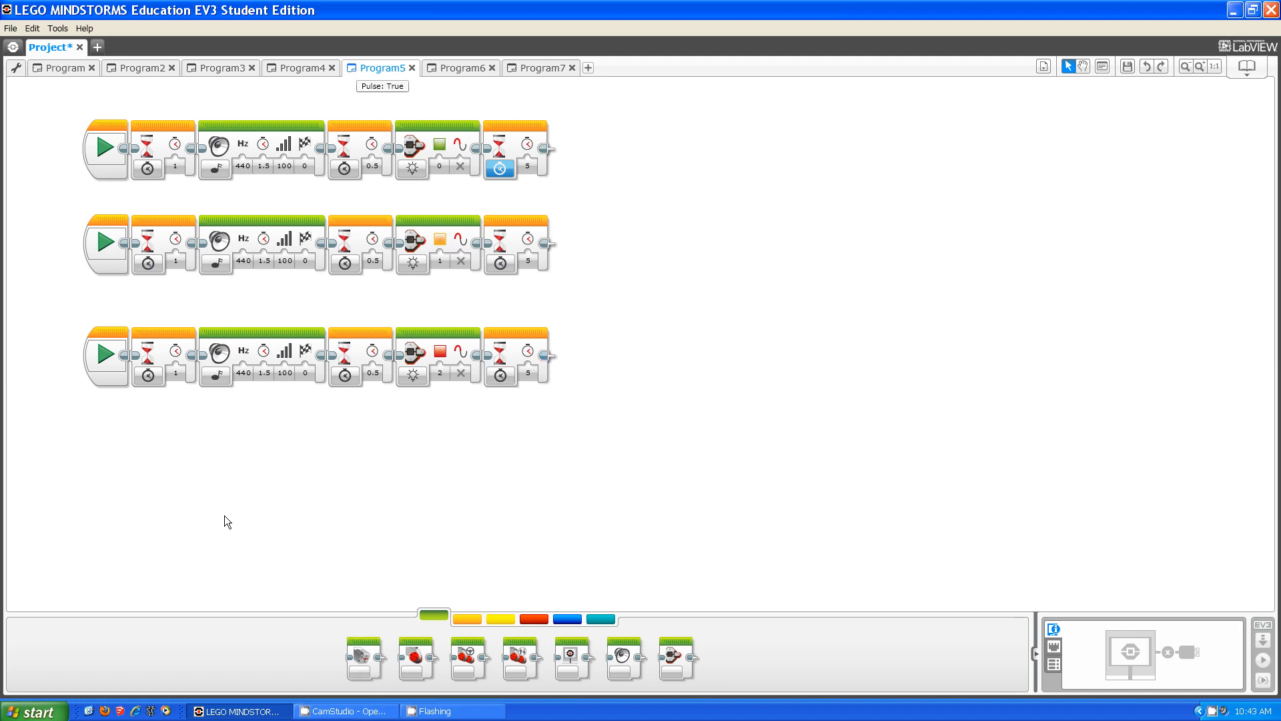
pyautogui.moveTo(527, 58)
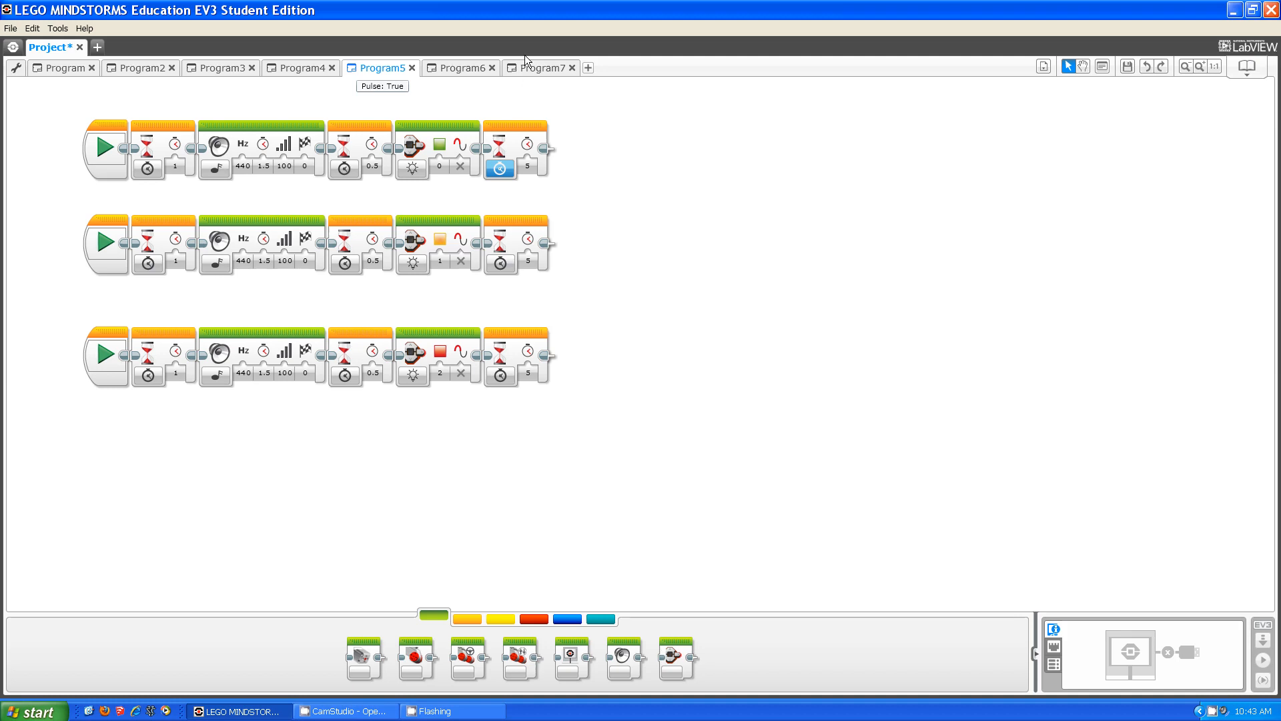
# - Go via Program7 to Program6's pulsing versus steady orange light sequences
pyautogui.click(538, 67)
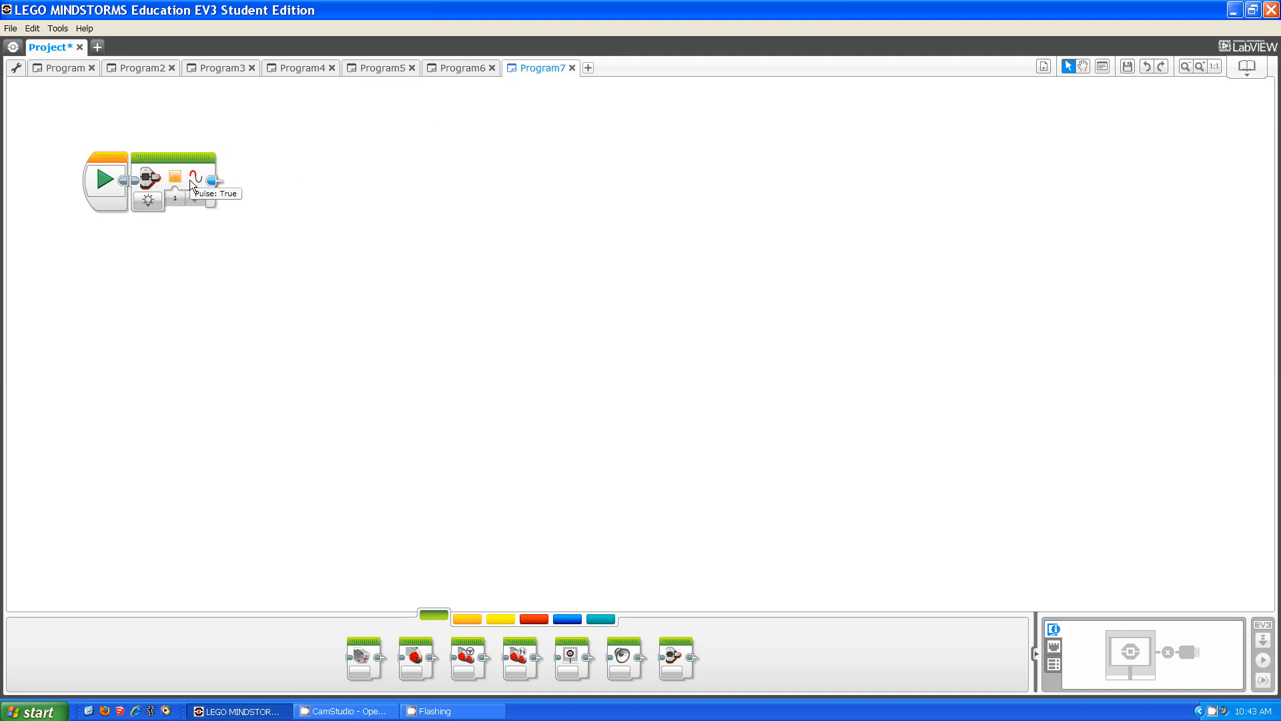
pyautogui.click(457, 68)
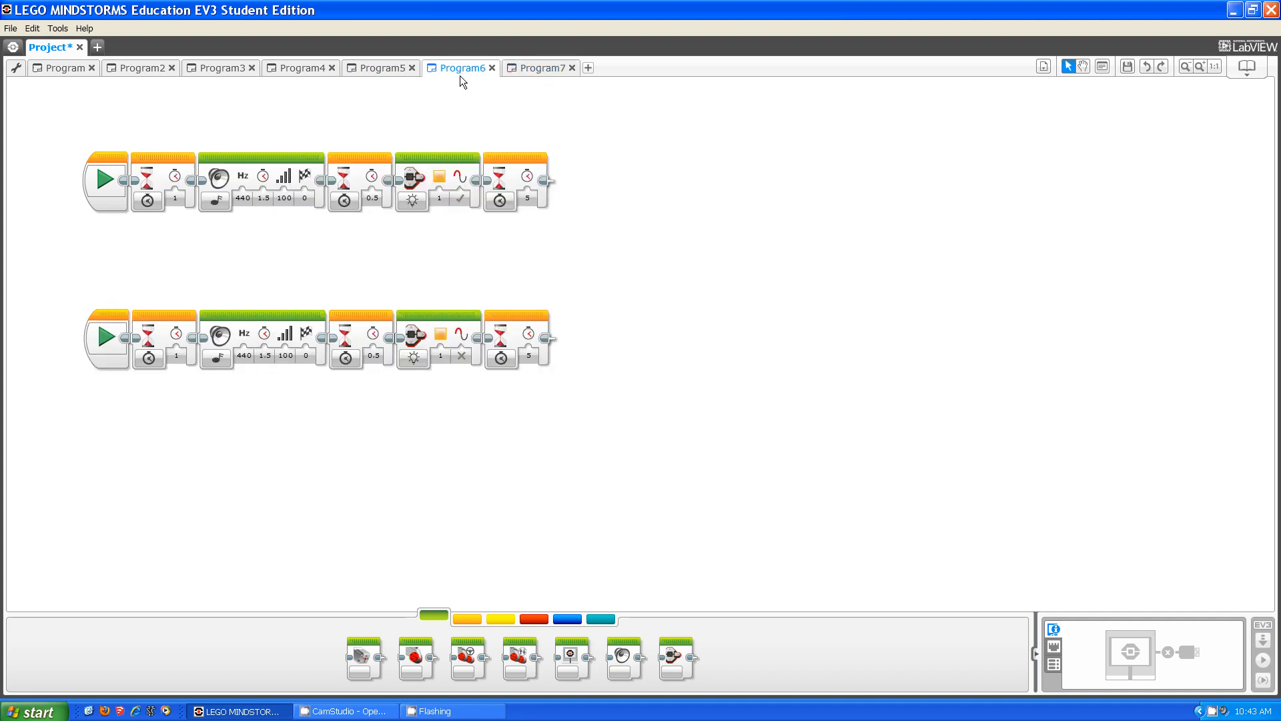
pyautogui.moveTo(457, 108)
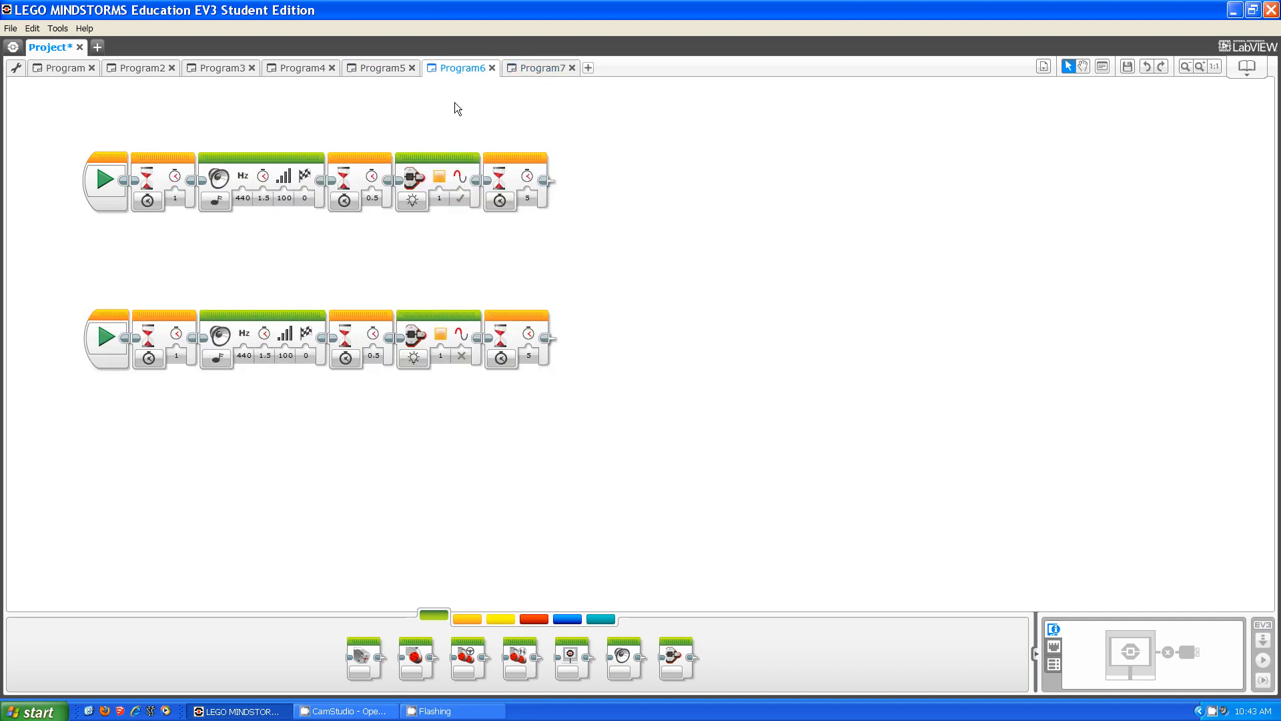
pyautogui.moveTo(478, 195)
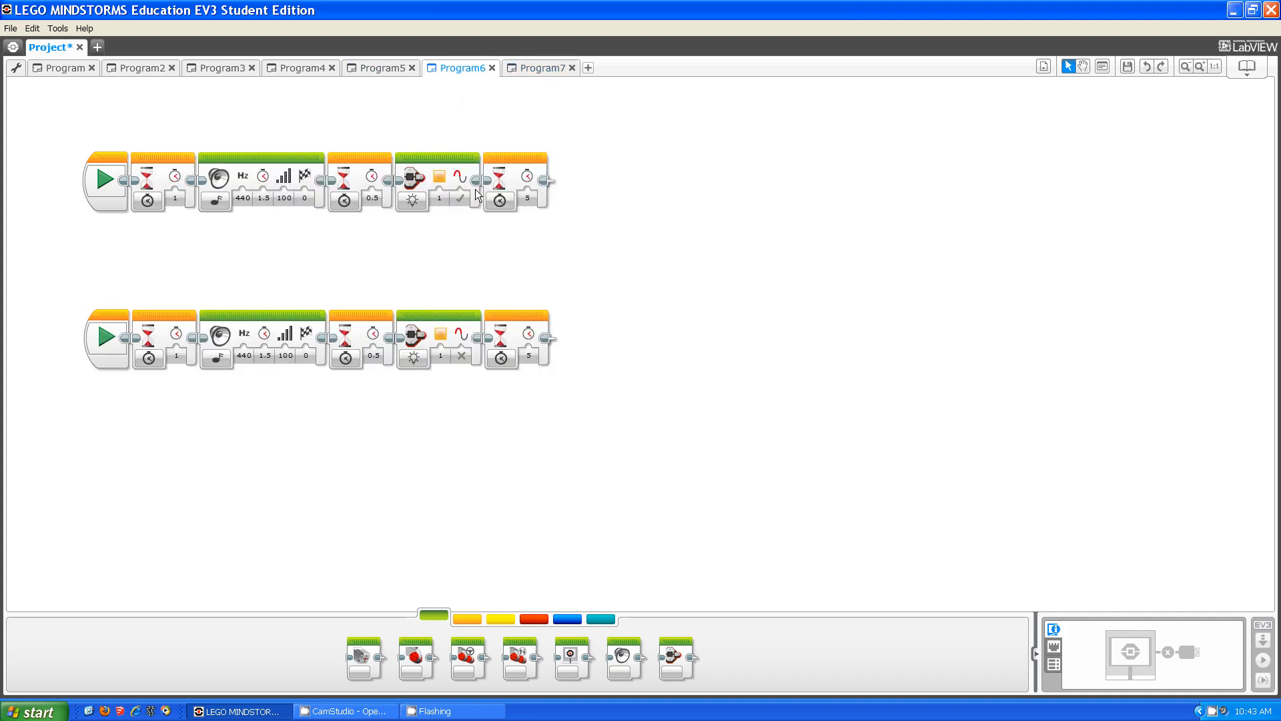
pyautogui.moveTo(462, 176)
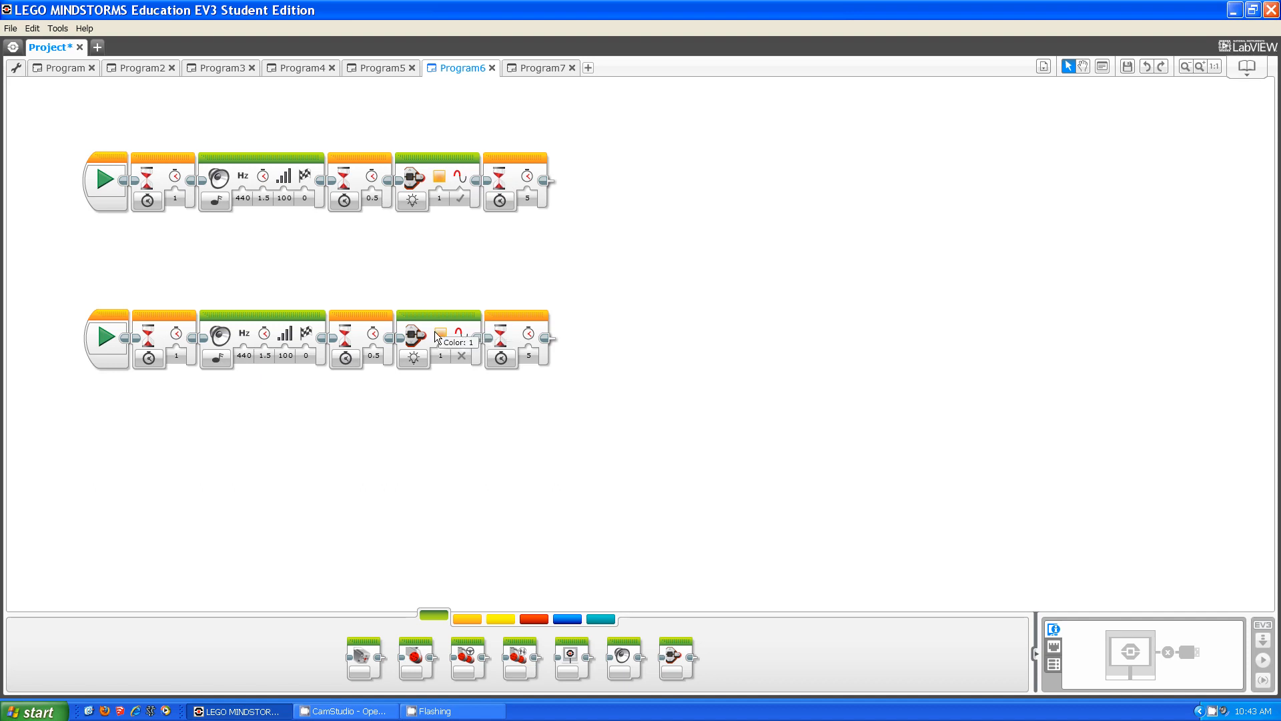
# - Show Program6's brick demo video panel on clip 6 of 8
pyautogui.click(1239, 67)
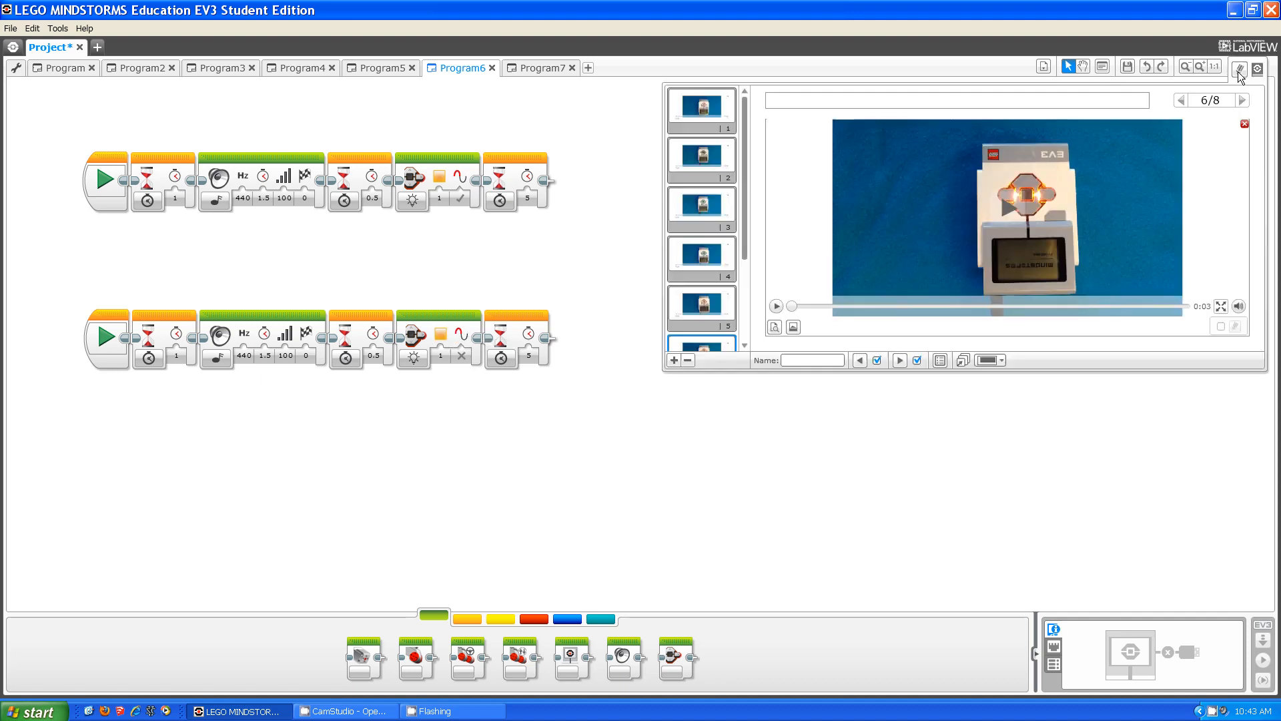
# - Play demo clips 7/8 (pulsing orange) and 8/8 (steady orange), then close the Content Editor
pyautogui.click(1242, 100)
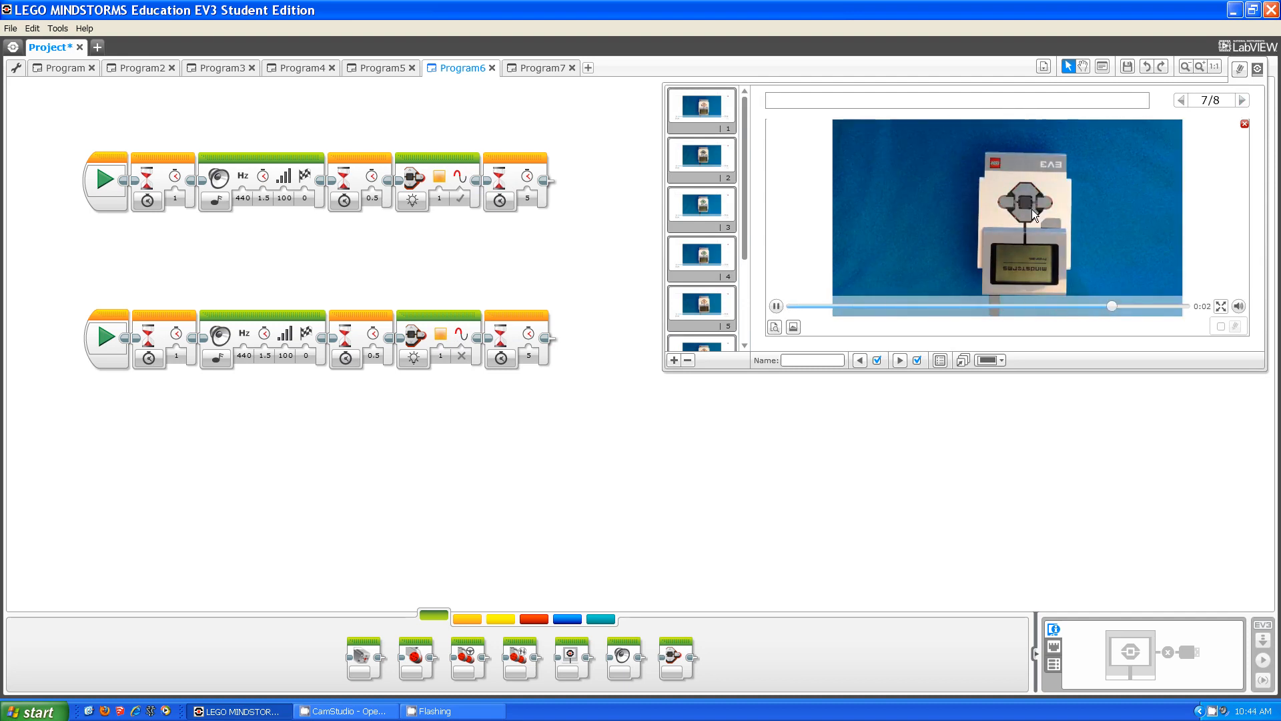
pyautogui.click(774, 305)
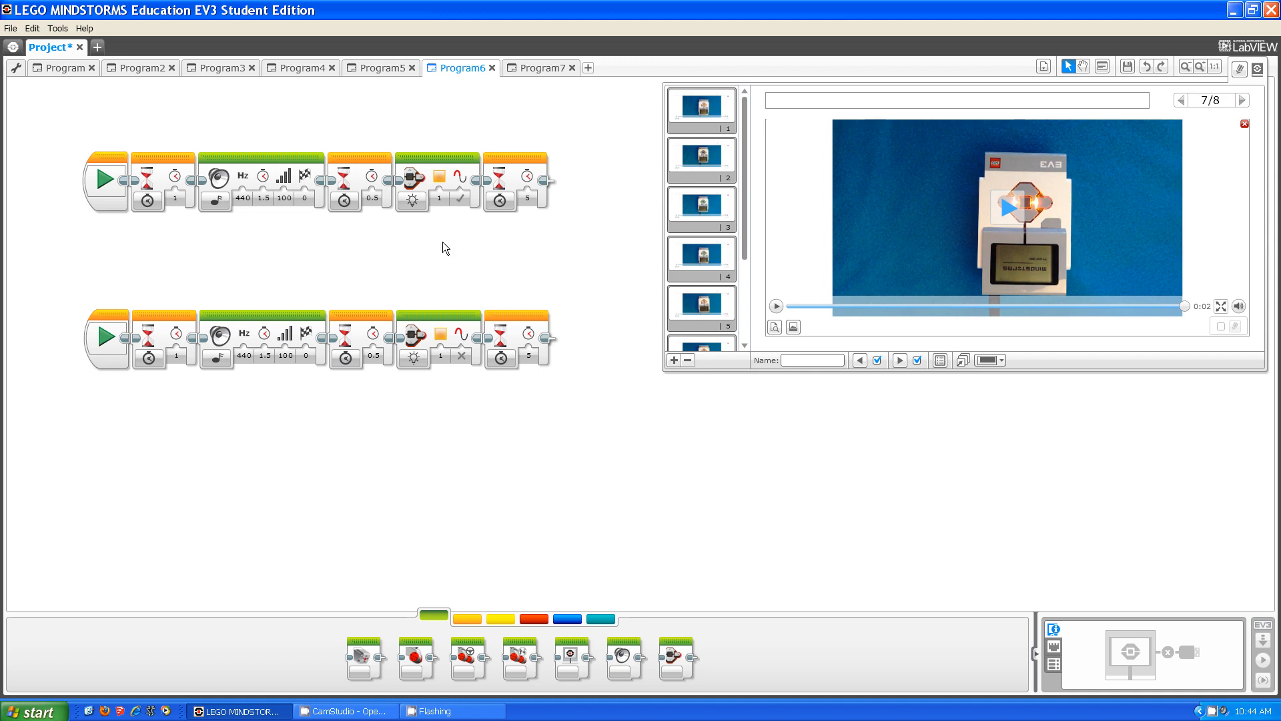
pyautogui.moveTo(456, 188)
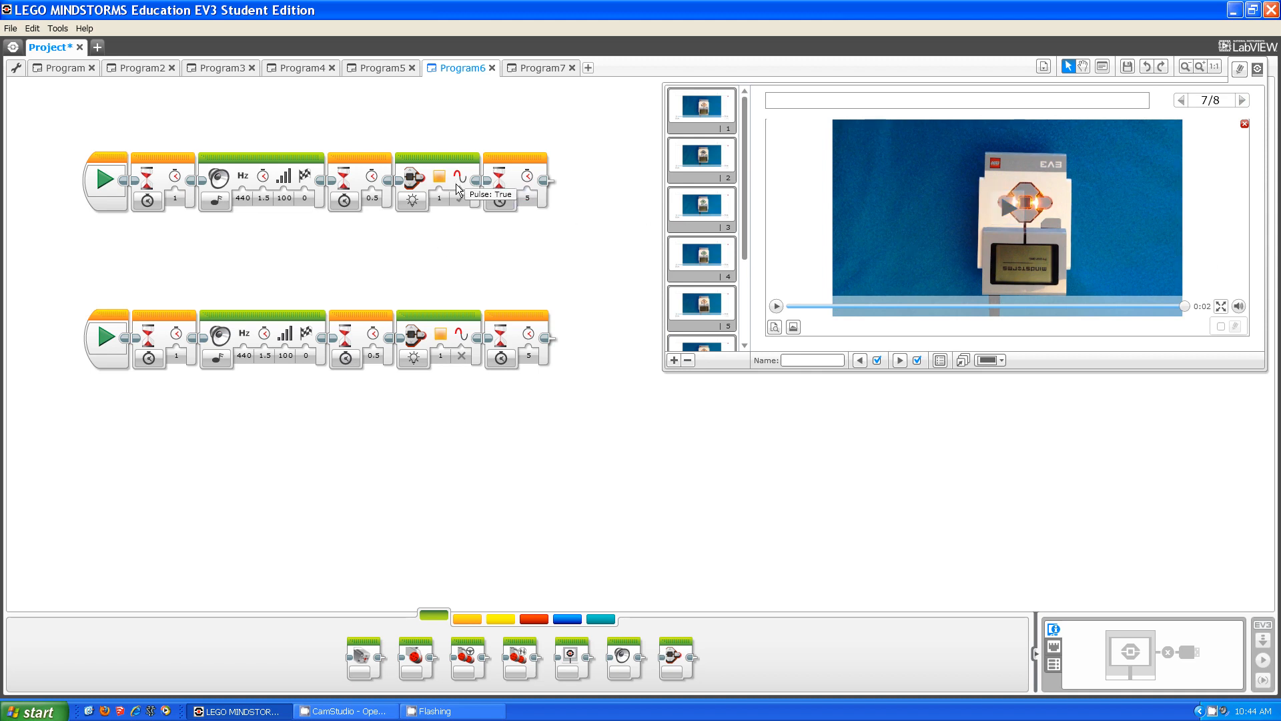
pyautogui.click(439, 190)
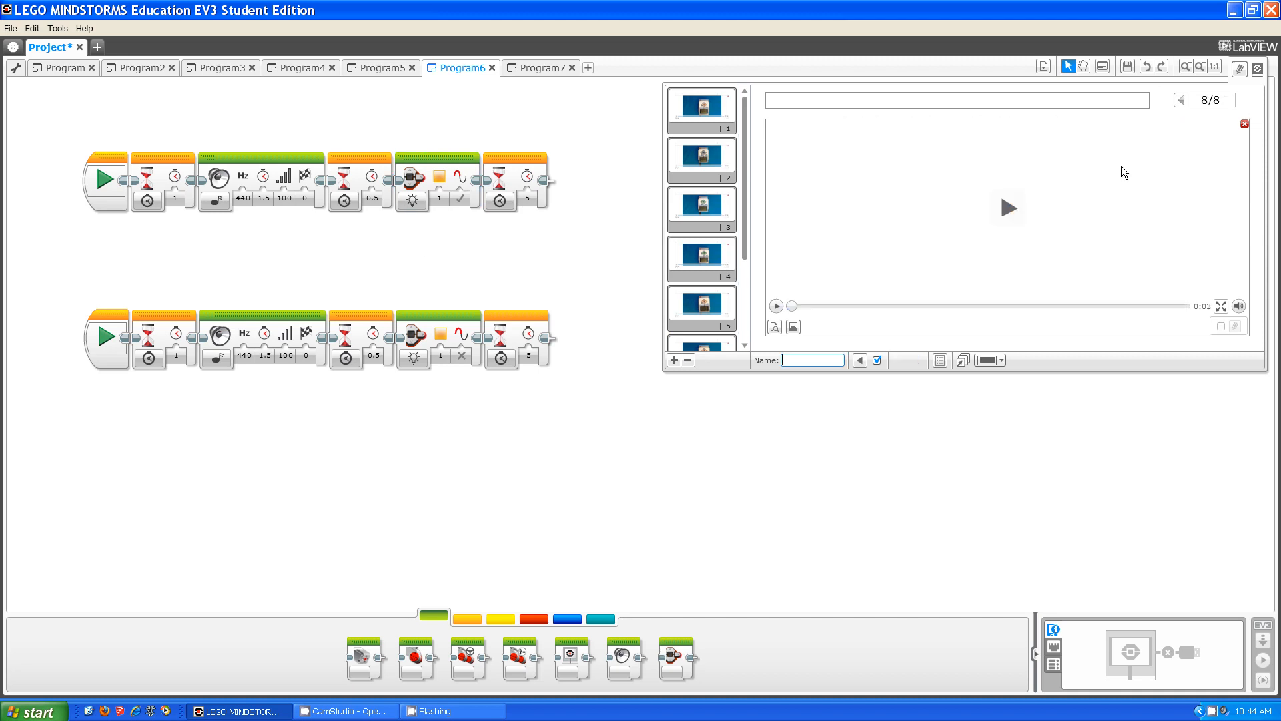
pyautogui.click(1009, 207)
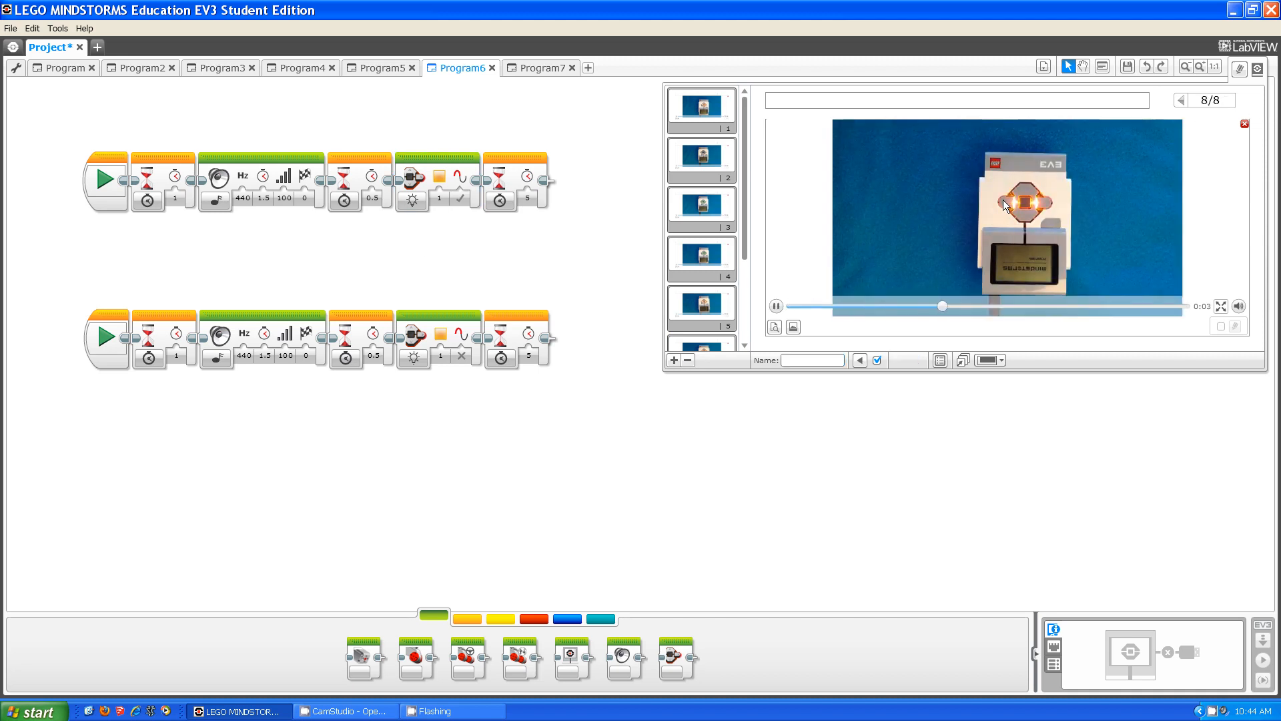
pyautogui.click(774, 305)
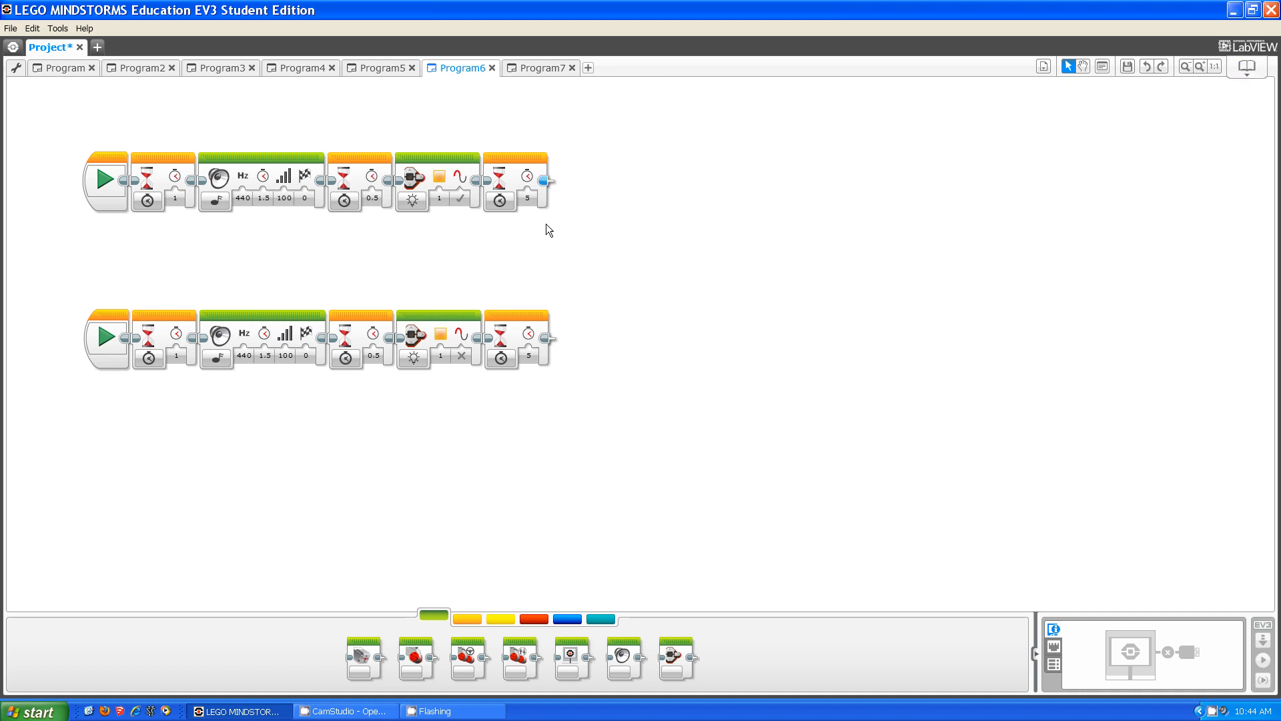
pyautogui.moveTo(534, 230)
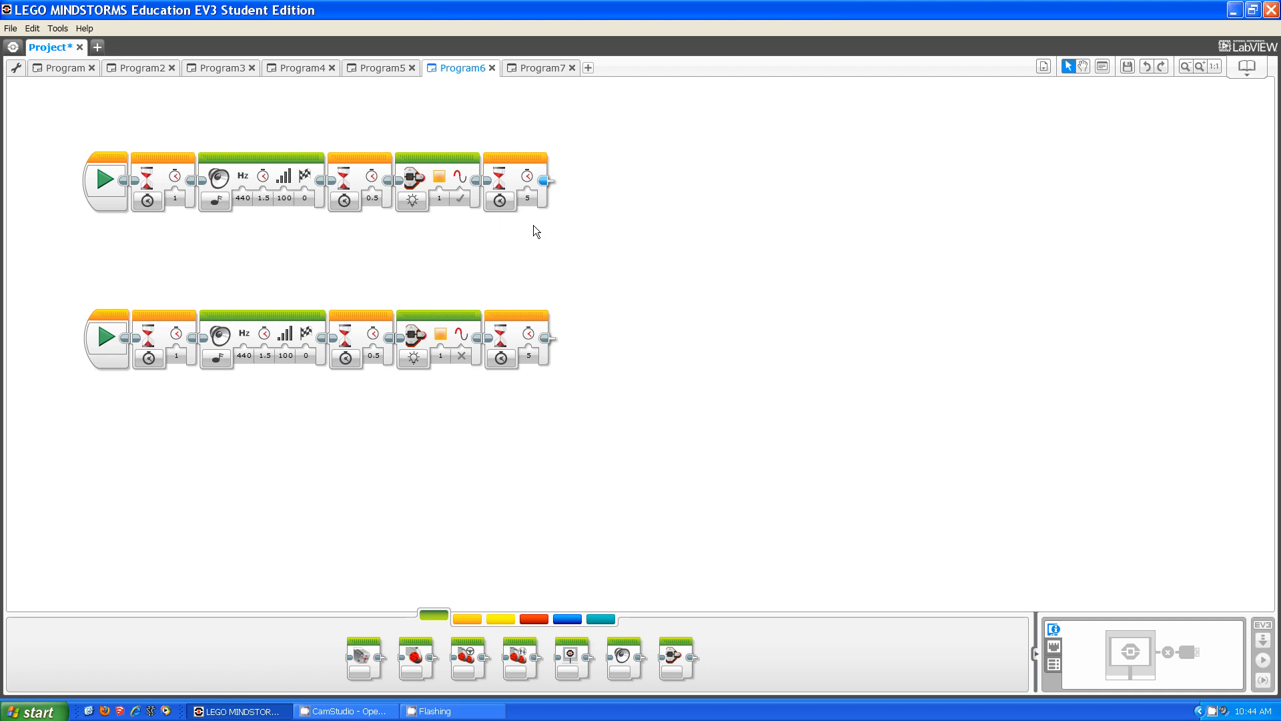